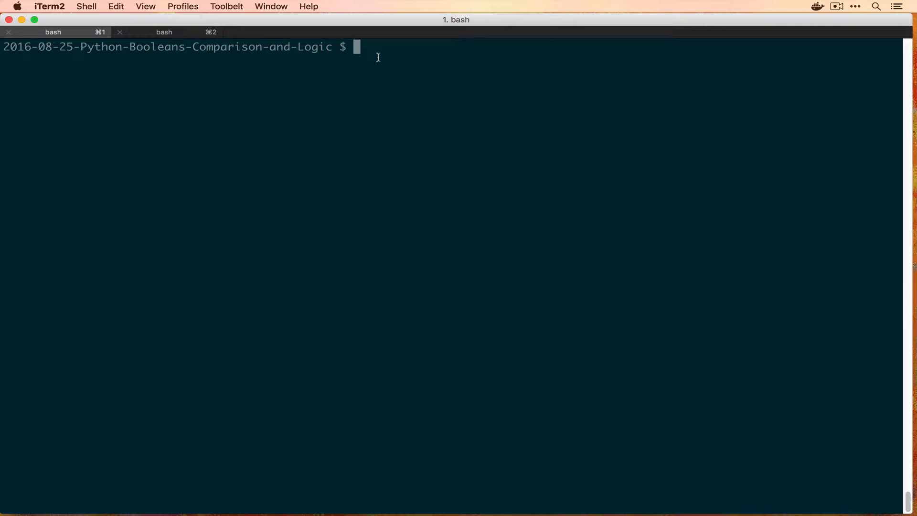
- Launch the Python 3.5 REPL with docker run --rm -it python:3.5
type("docker run")
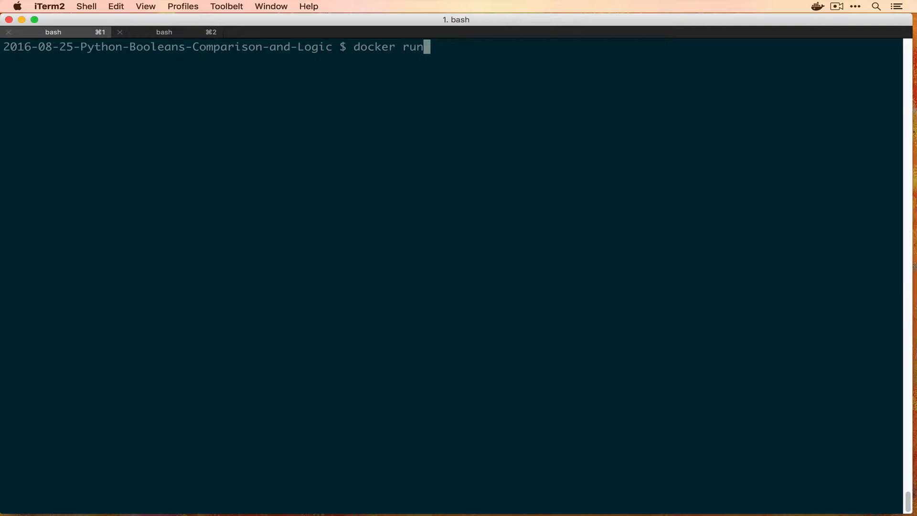
type("--")
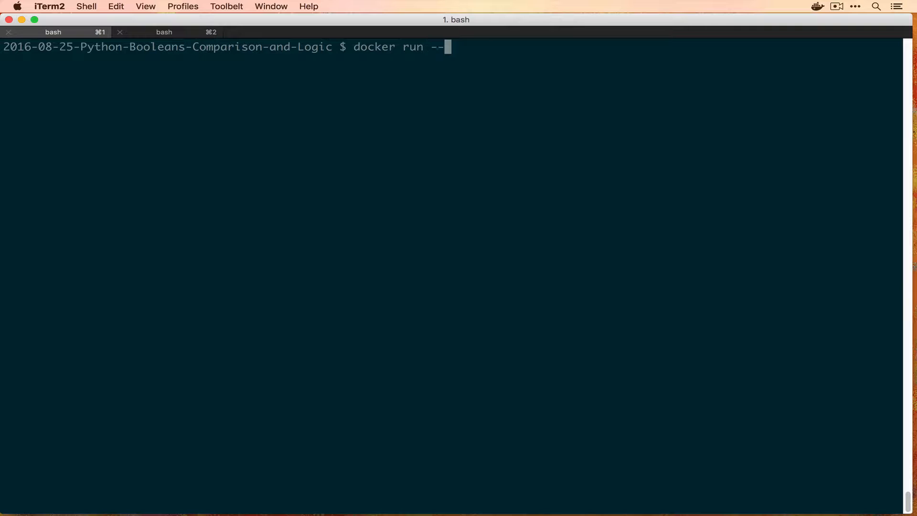
type("rm -")
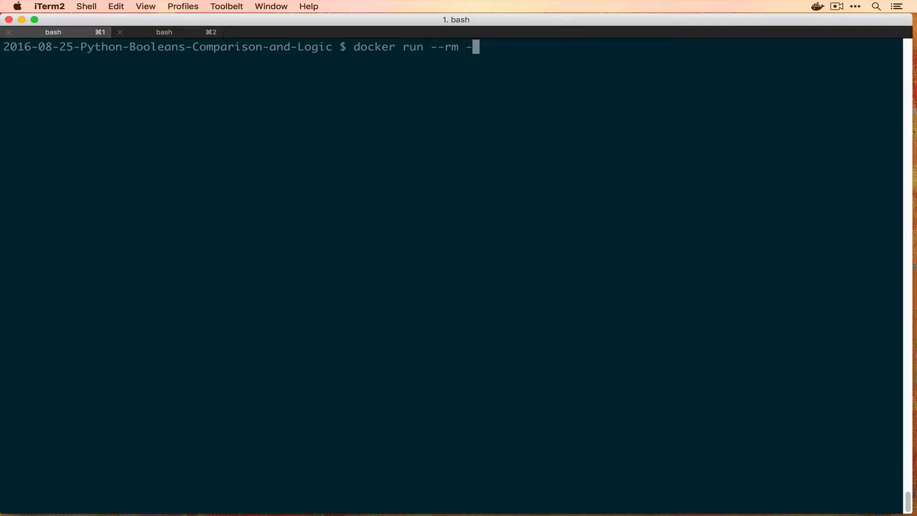
type("it python")
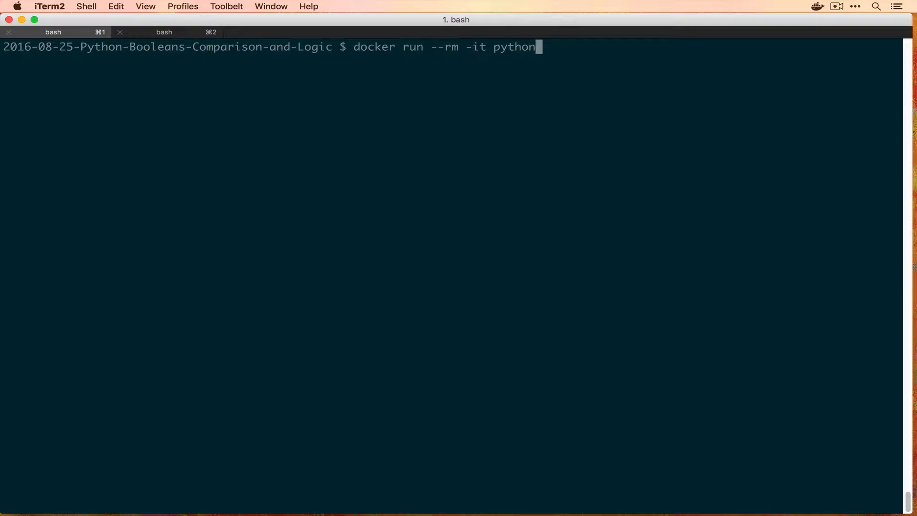
type(":3.5")
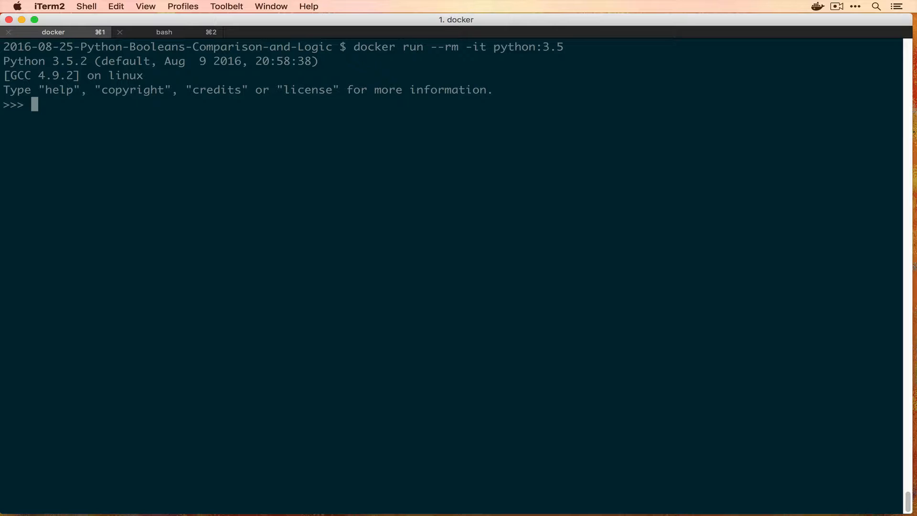
- Evaluate 1 == 1, 2 == 1, 1 != 2 and 1 != 1, getting True, False, True, False
type("1")
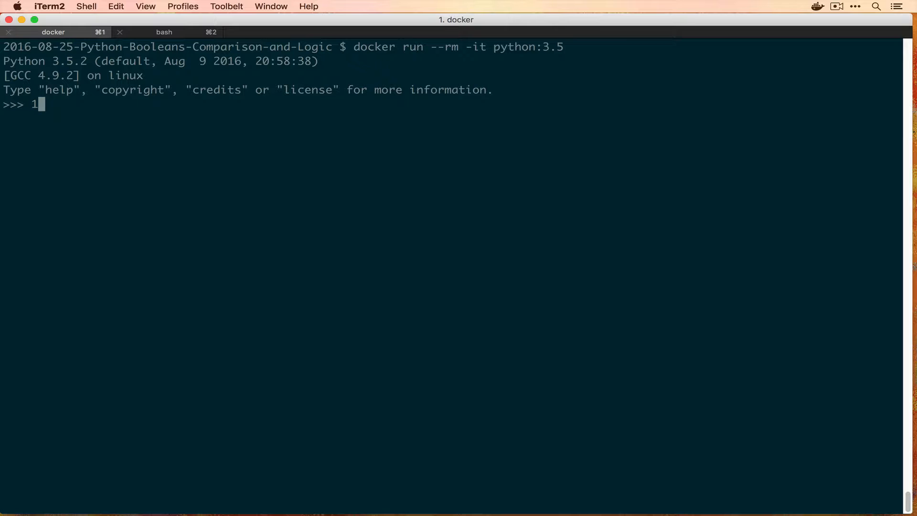
type("==")
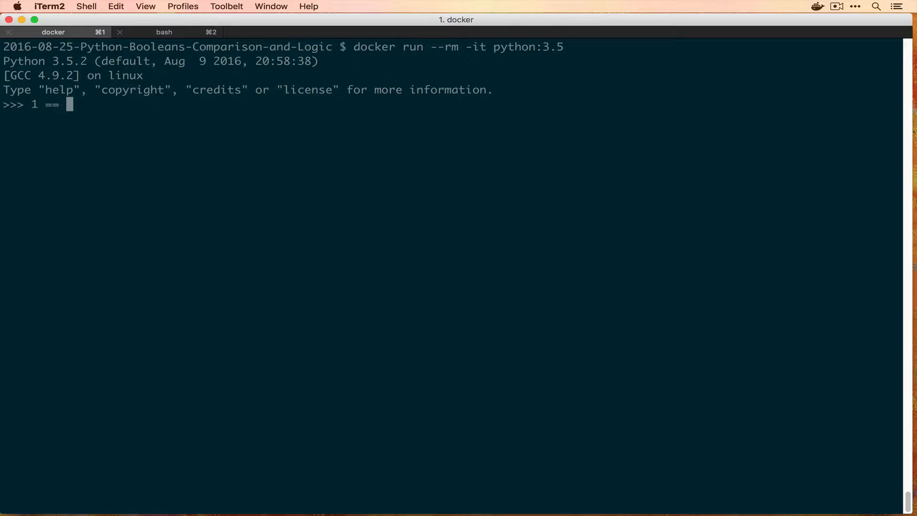
type("1")
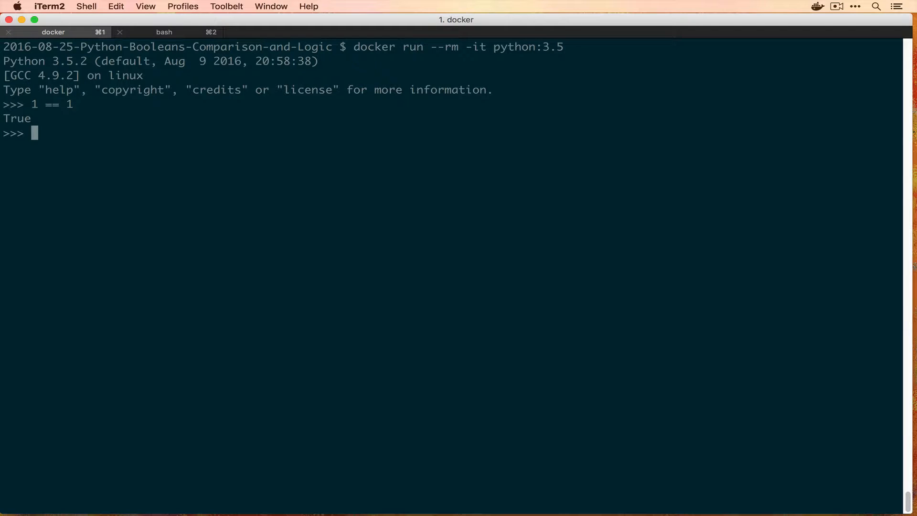
type("2 == 1")
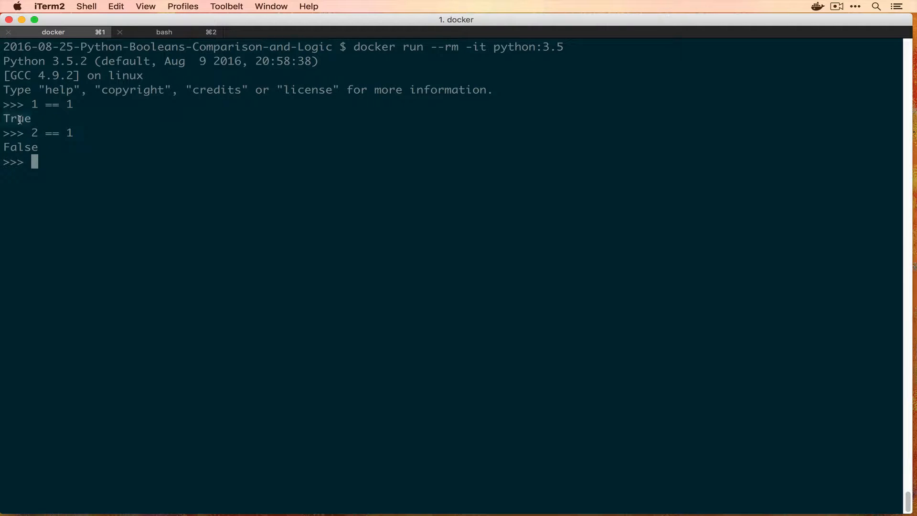
mouse_move(148, 153)
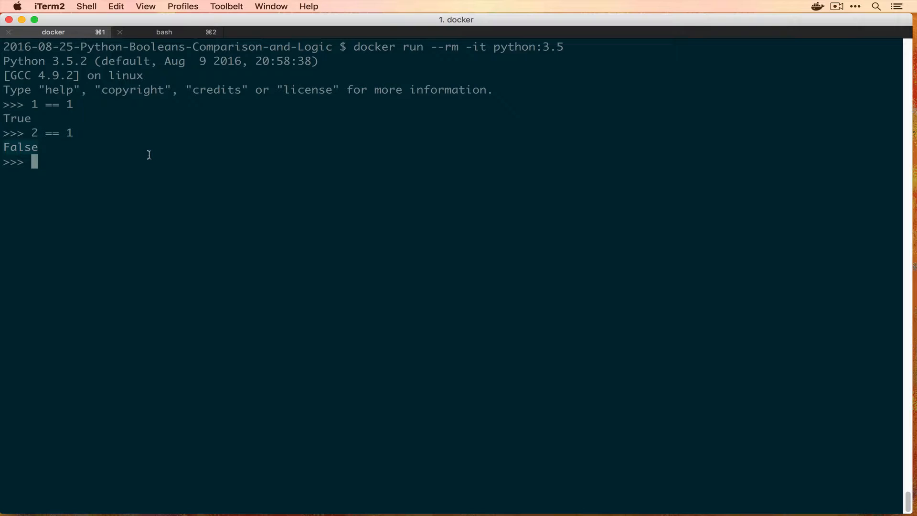
type("1")
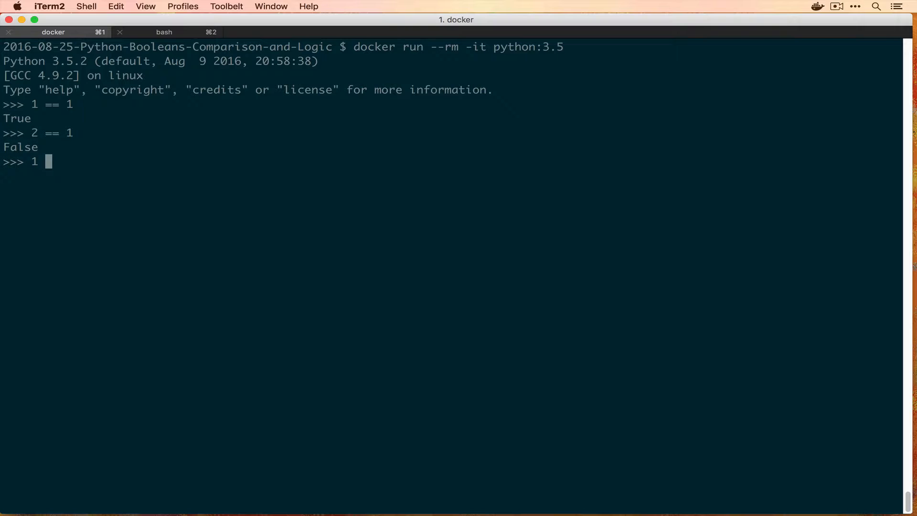
type("!=")
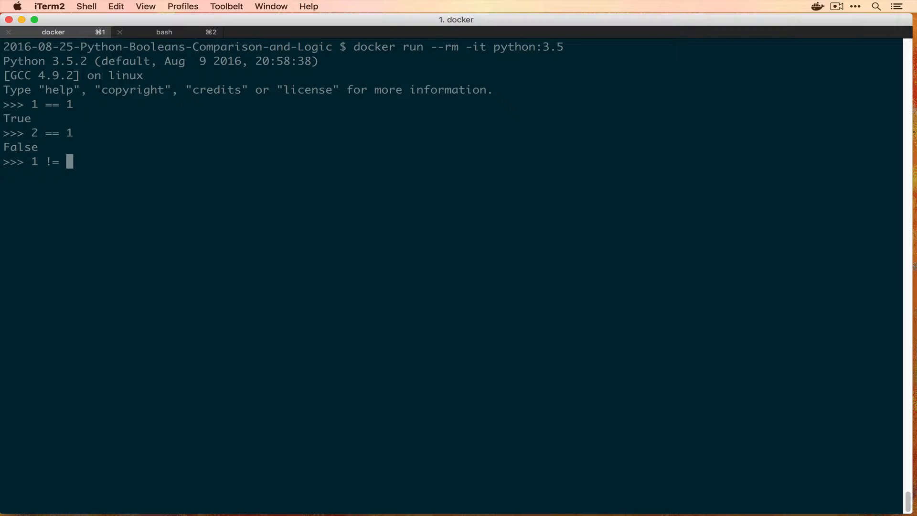
type("2")
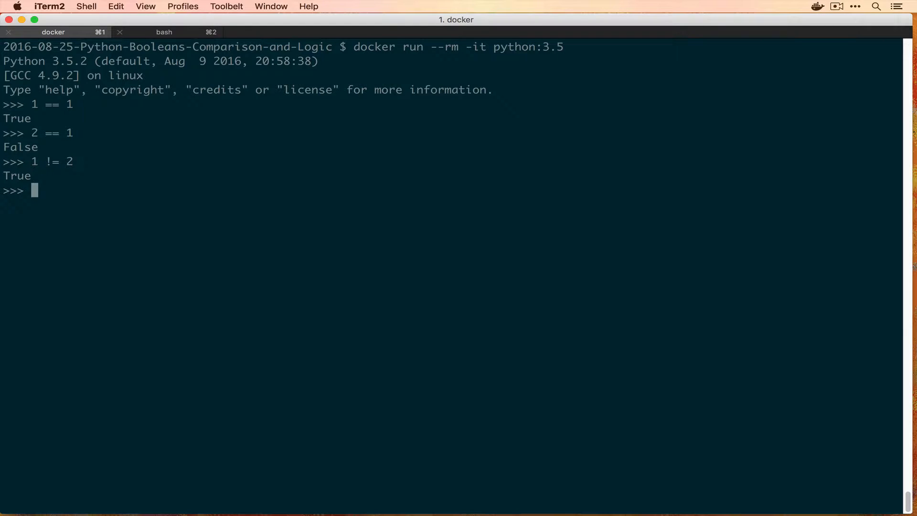
type("1 != 1")
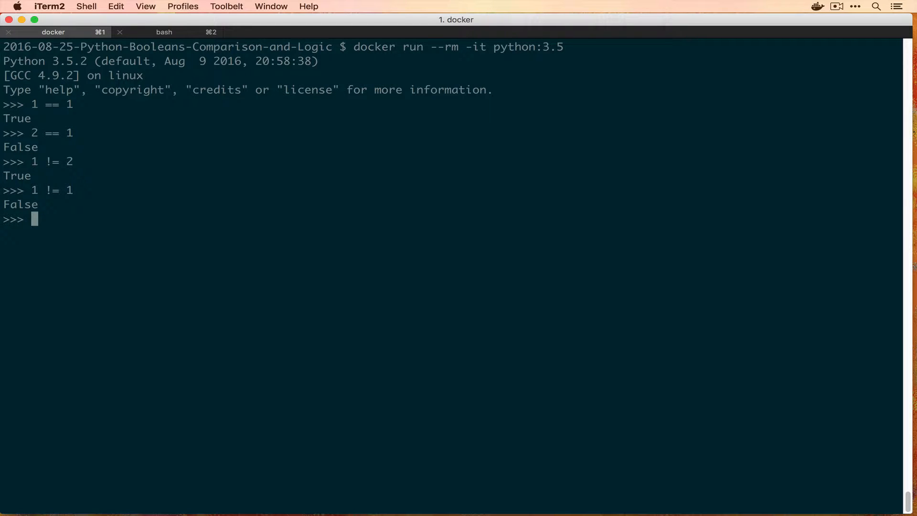
- Evaluate 2 < 3, 3 > 2, 2 <= 3, 3 <= 3 and 4 <= 3
type("2 <")
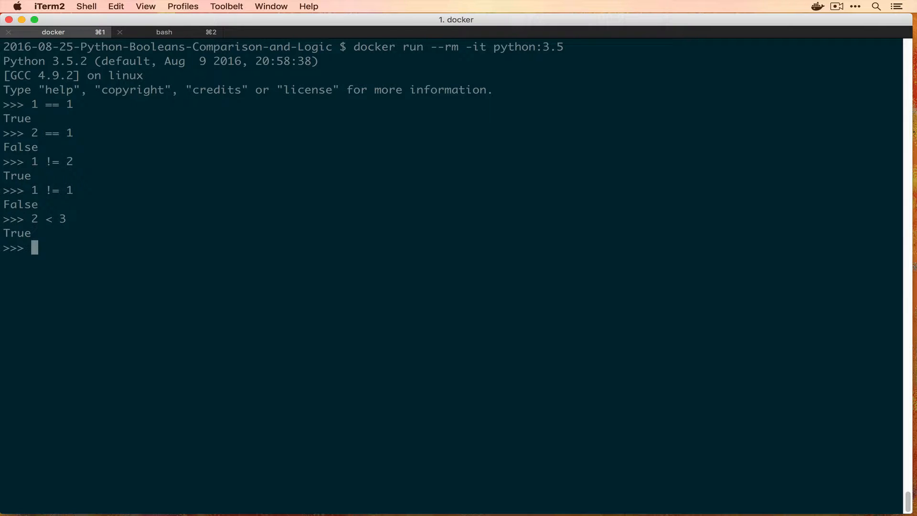
type("3 > 2")
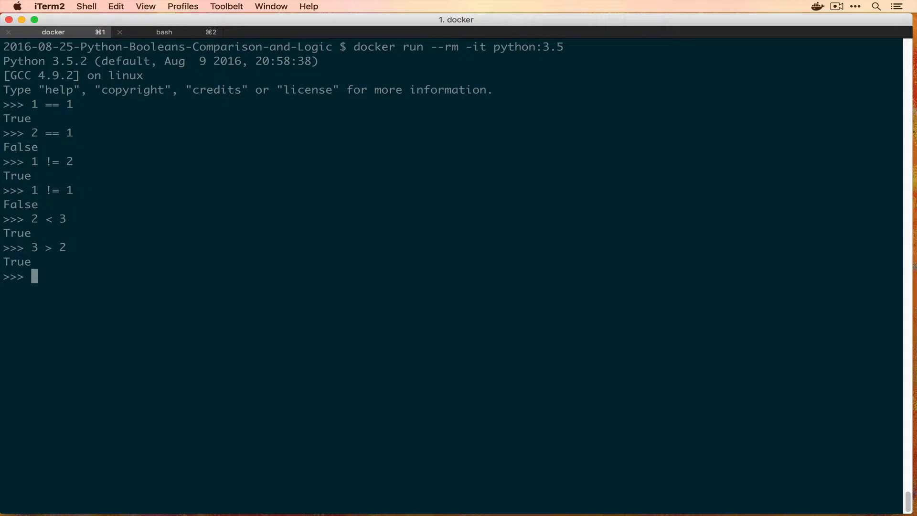
type("2 <")
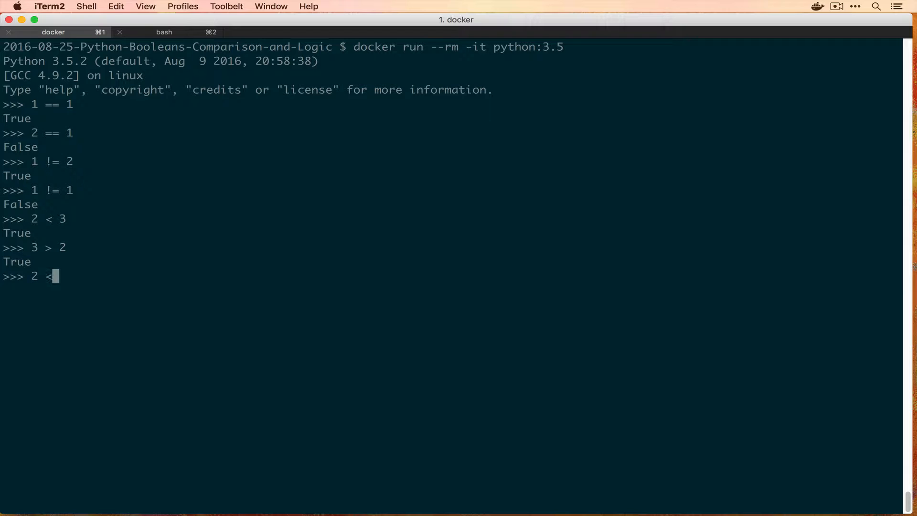
type("= 3")
type("3 <")
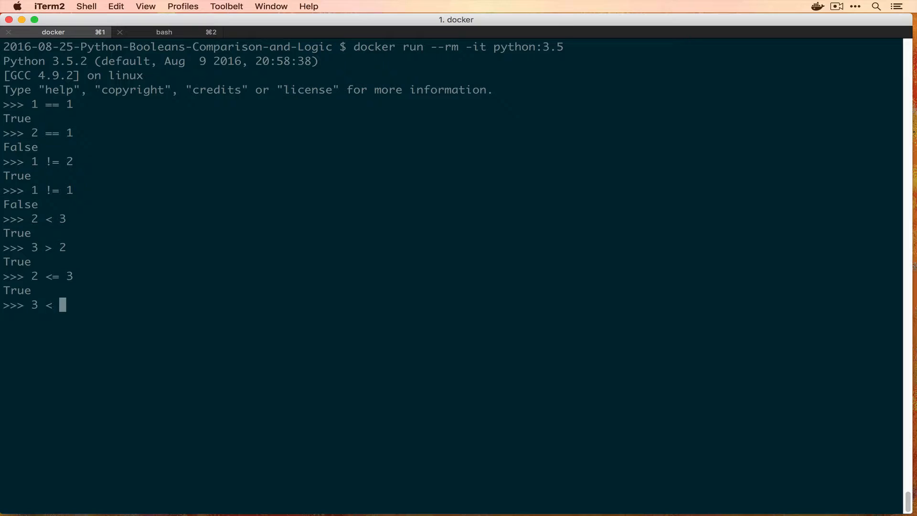
type("= 3")
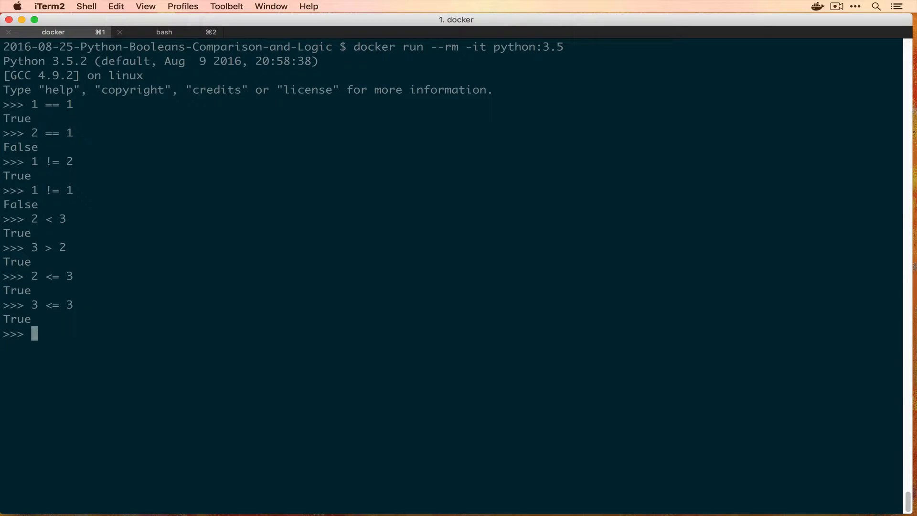
type("4 <=")
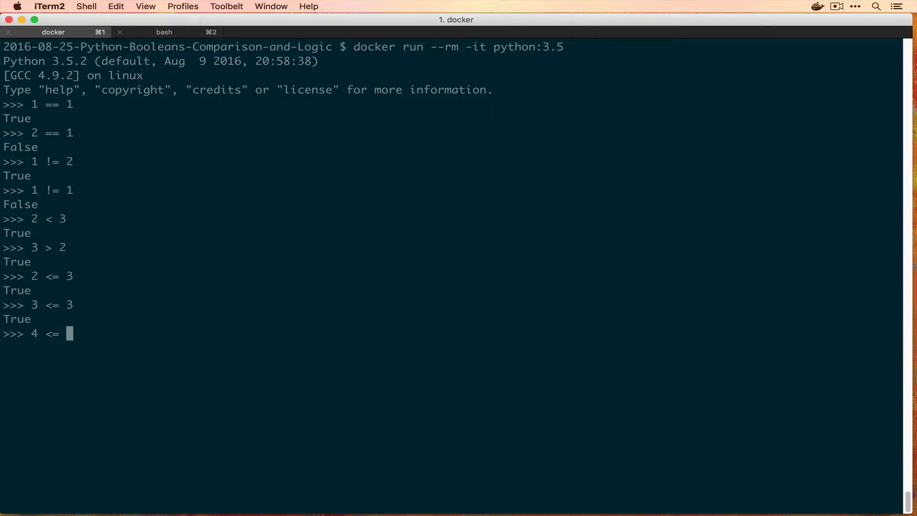
type("3")
type("\"")
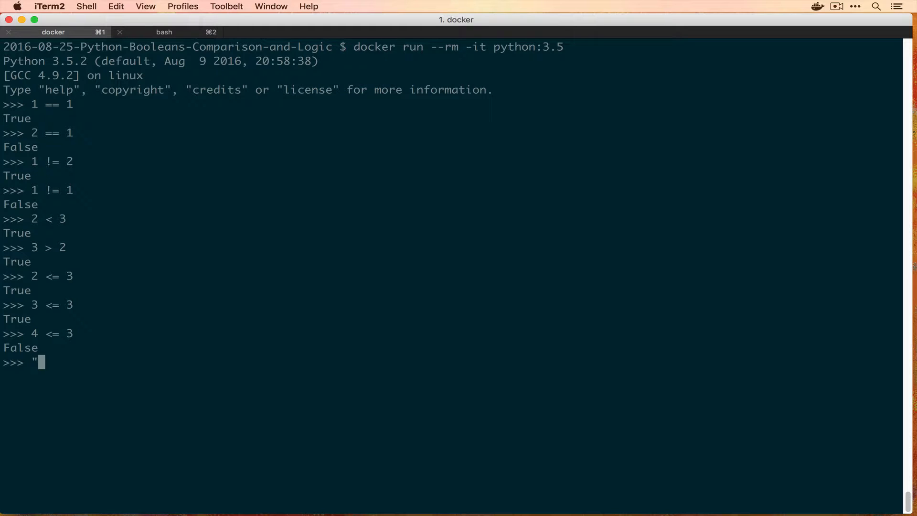
- Evaluate "a" == "a", "a" == 1 and "a" < "b", showing True, False, True
type("a\" ==")
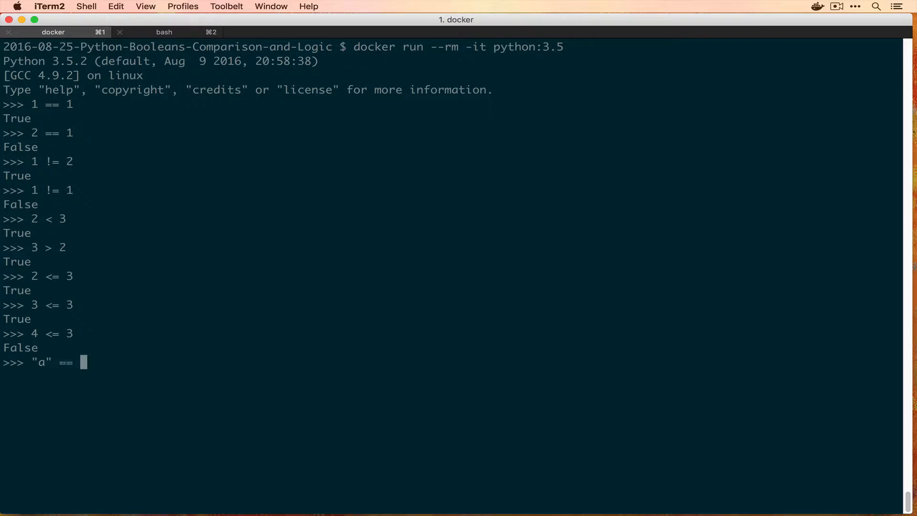
type("\"a\"")
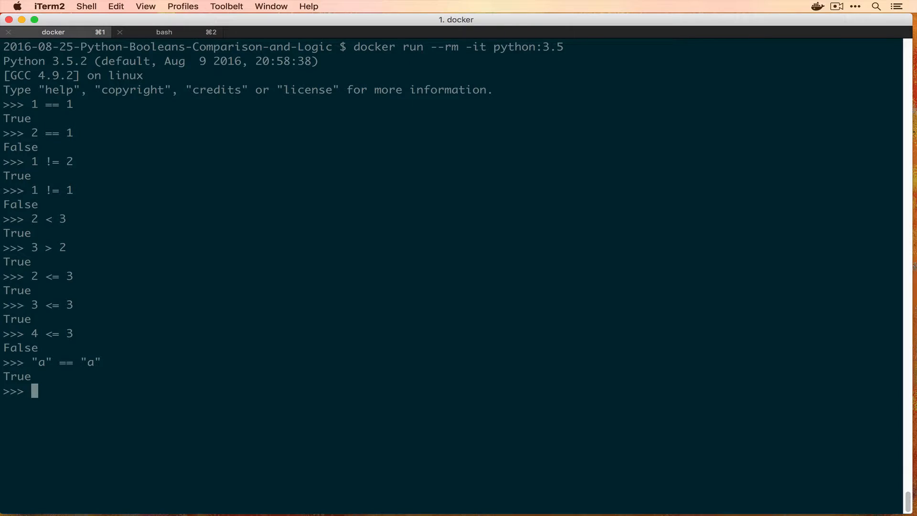
type("\"a\" == 1")
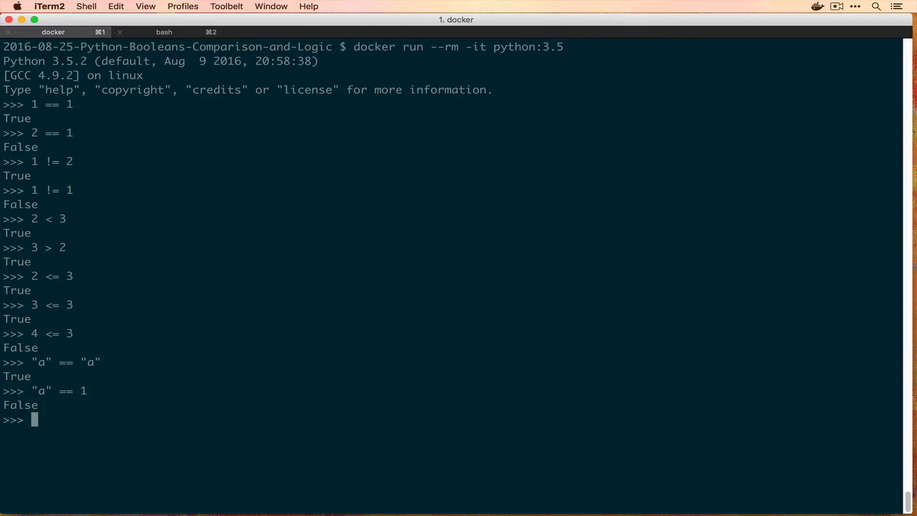
type("\"a\"")
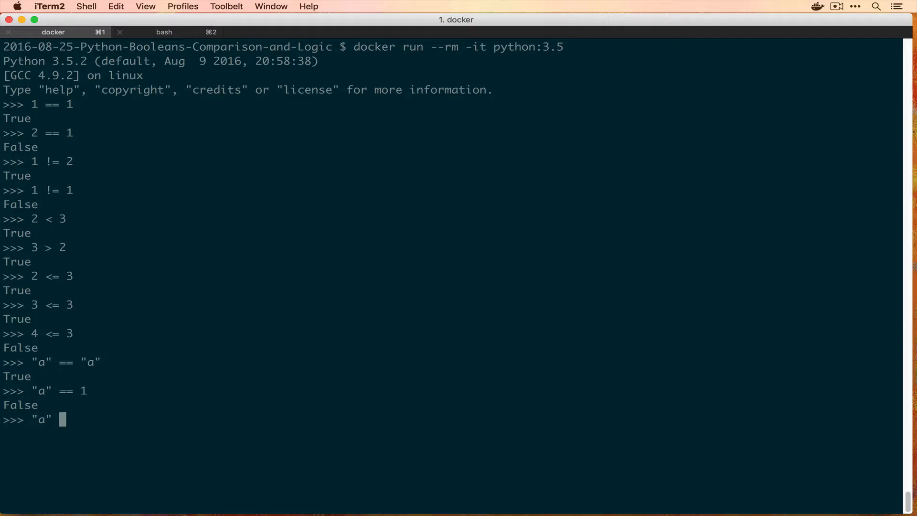
type("< \"b\"")
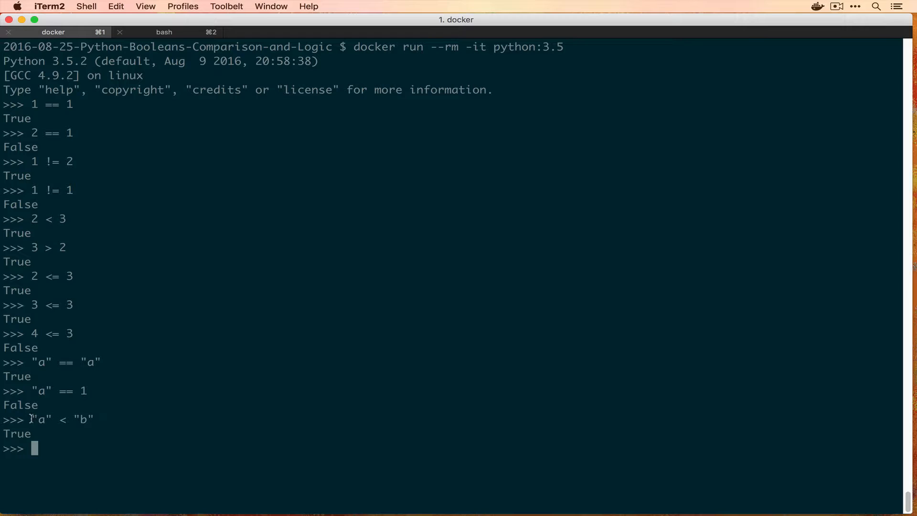
mouse_move(92, 419)
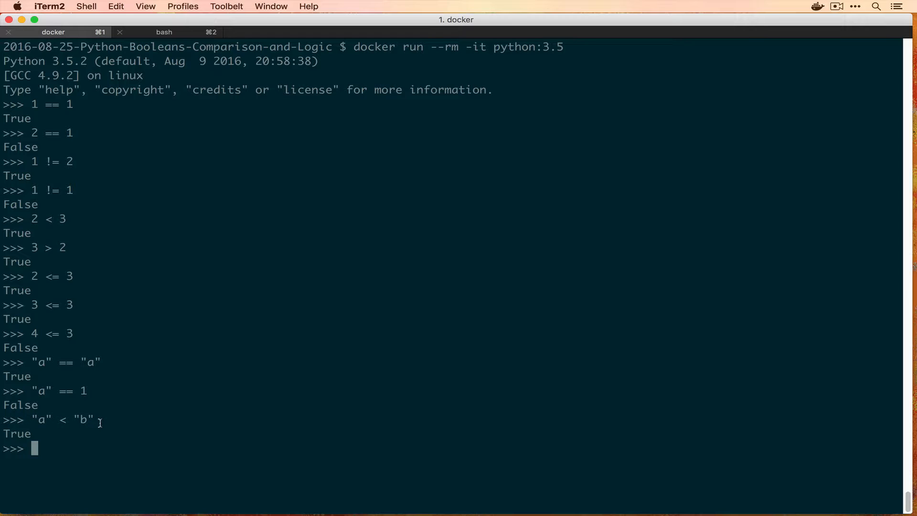
mouse_move(56, 425)
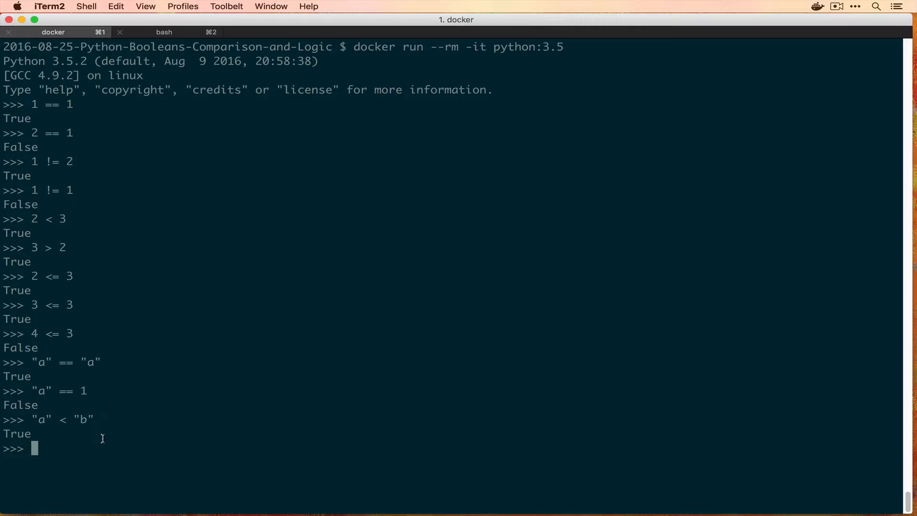
- Evaluate "a" > 1 to trigger the unorderable types TypeError
type("\"a\" > 1")
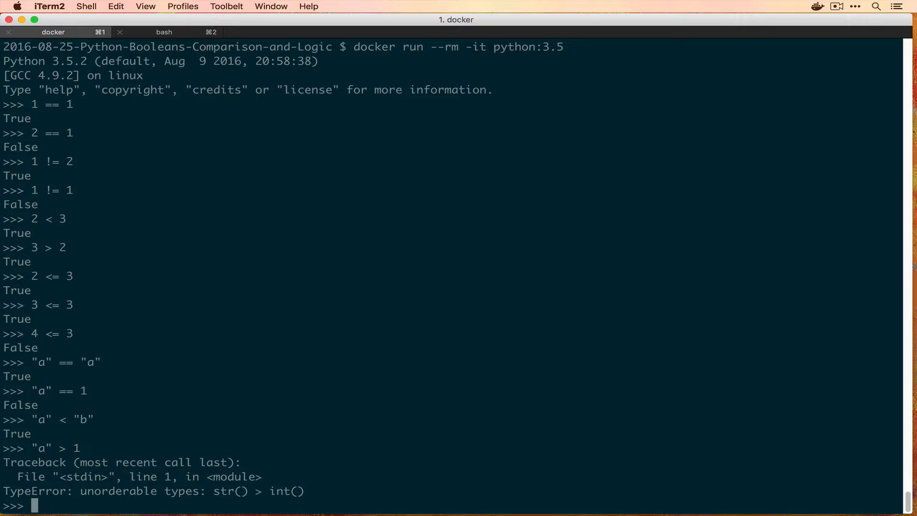
mouse_move(86, 490)
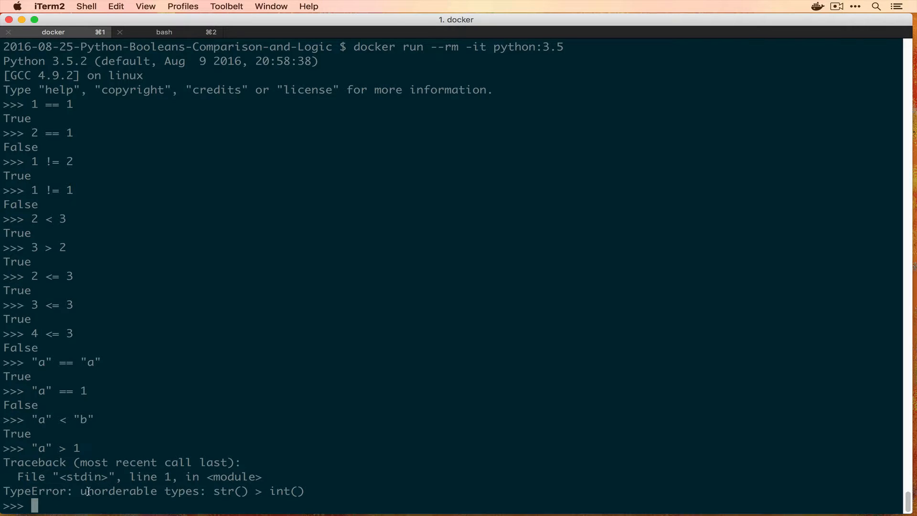
mouse_move(248, 491)
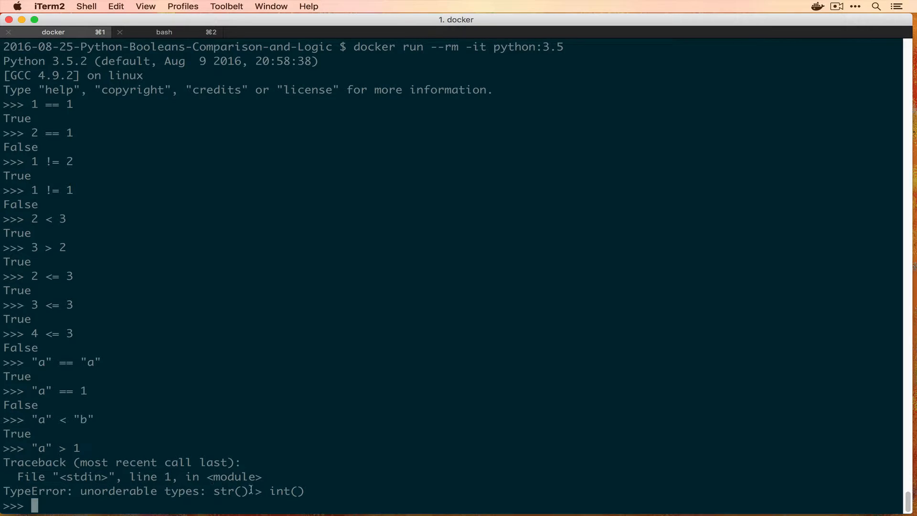
mouse_move(304, 448)
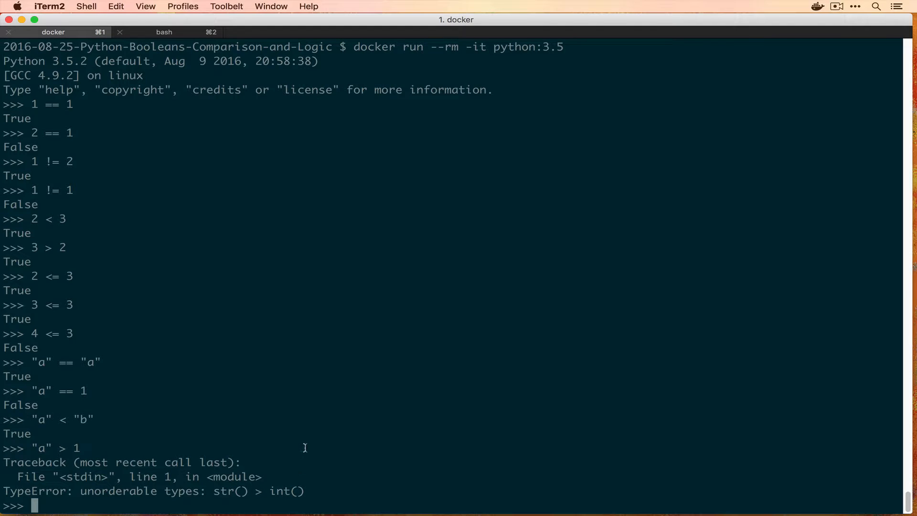
mouse_move(97, 485)
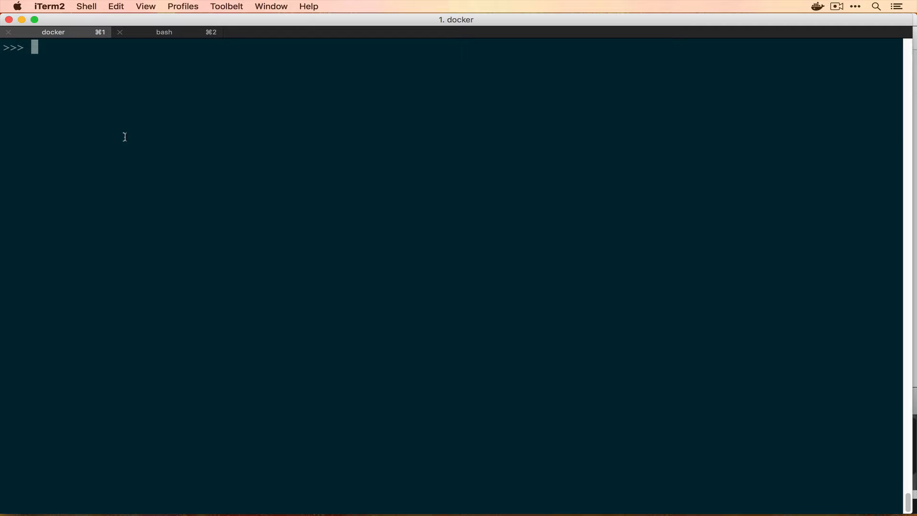
- Evaluate True and False, False and True, and True and True on a cleared screen
type("T")
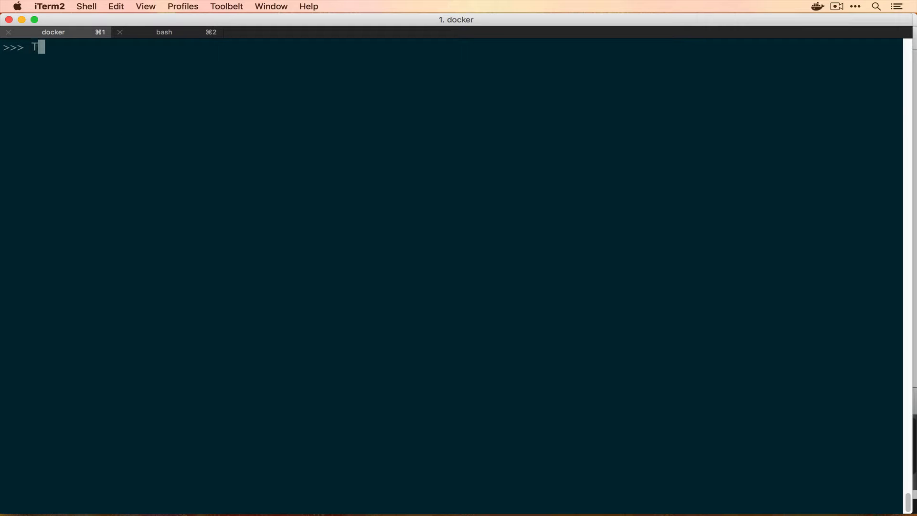
type("rue and")
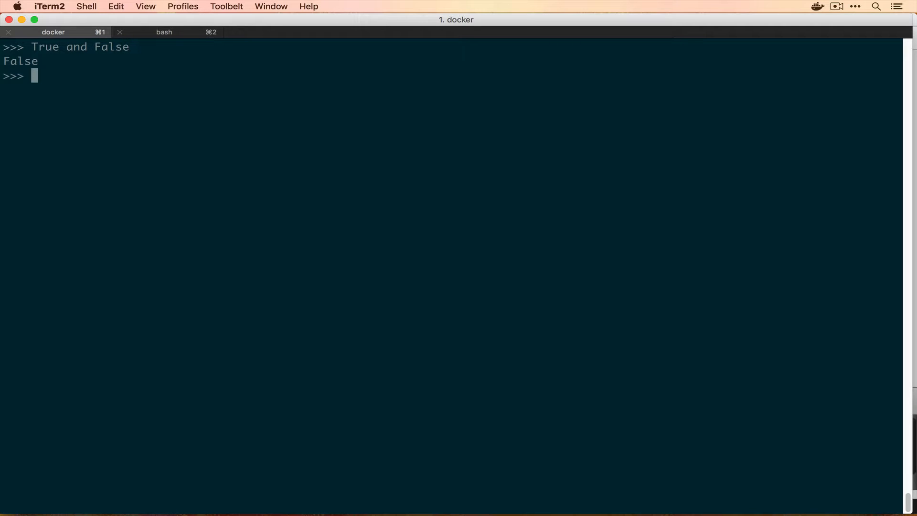
type("False and True")
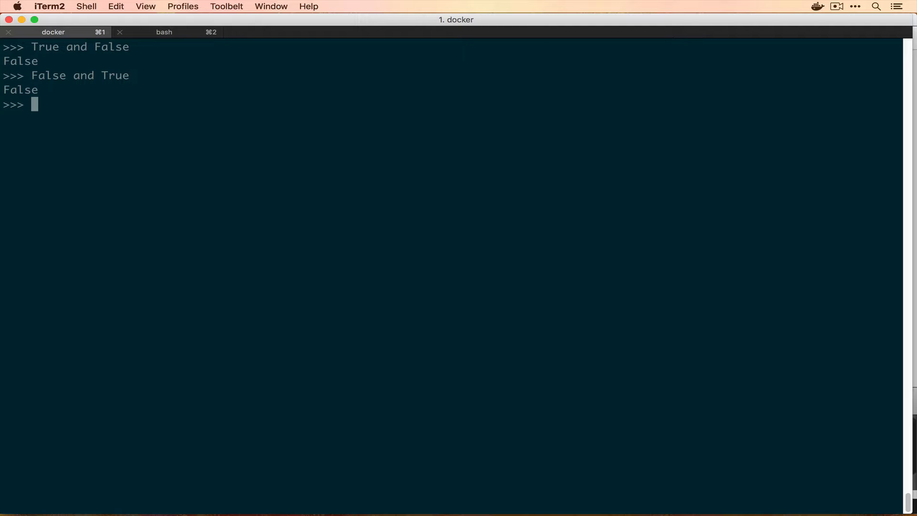
mouse_move(73, 50)
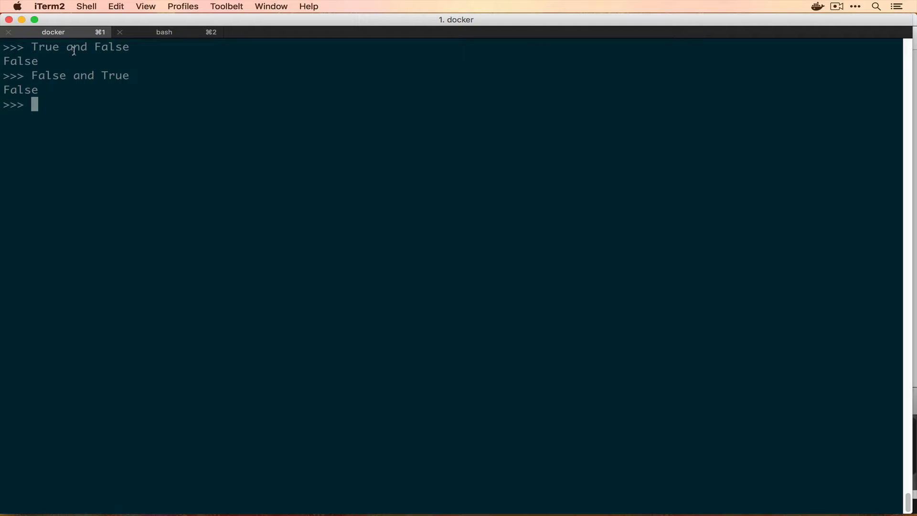
mouse_move(116, 101)
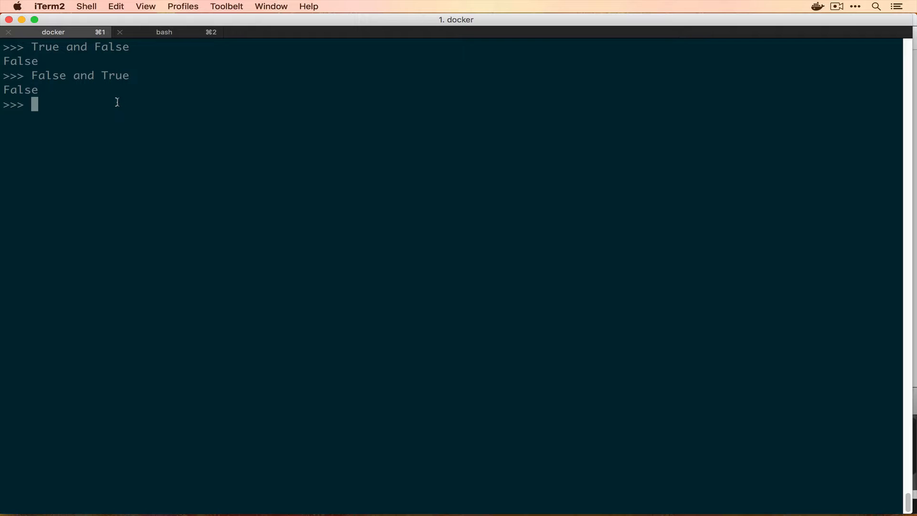
mouse_move(75, 75)
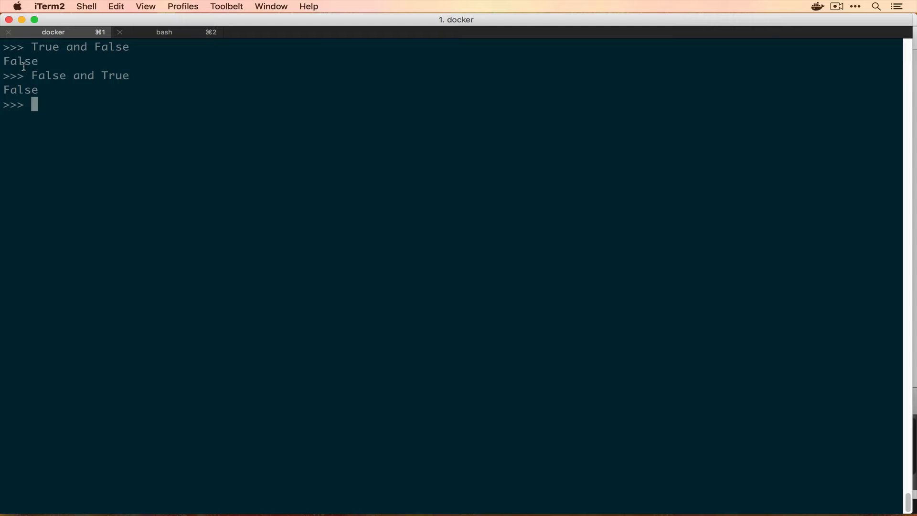
mouse_move(117, 73)
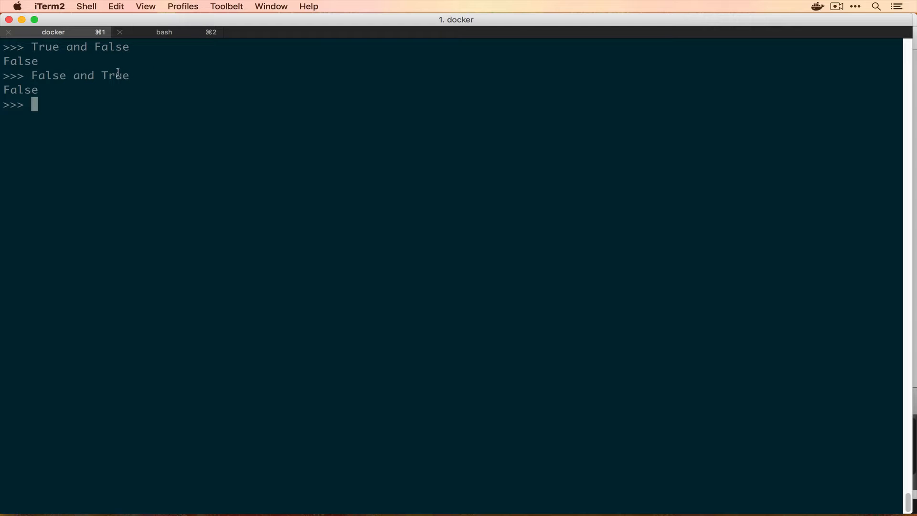
mouse_move(135, 101)
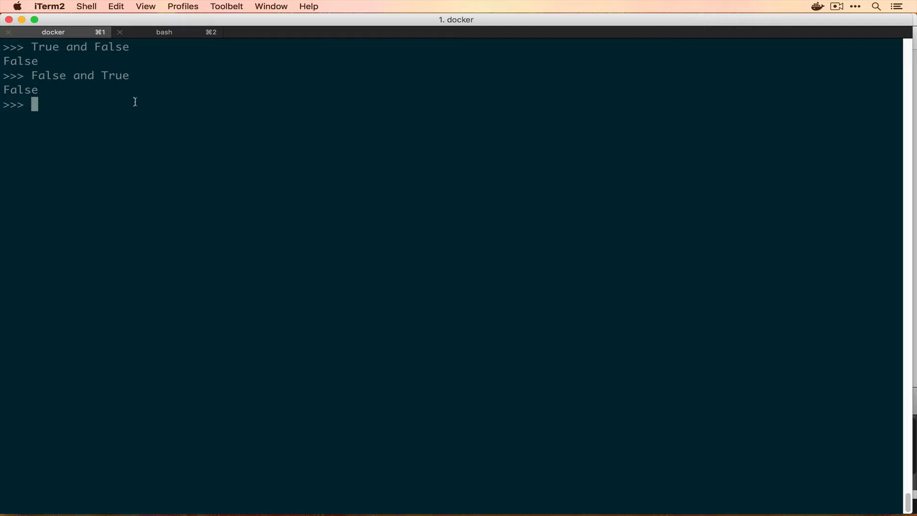
type("True and True")
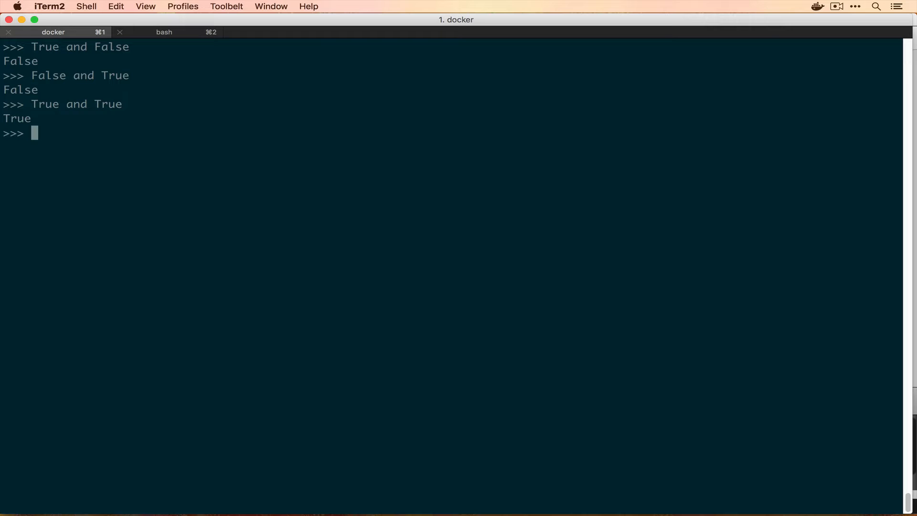
- Evaluate 0 and 1, 1 and 0, and 1 and 2, with 1 and 2 giving 2
type("0 and")
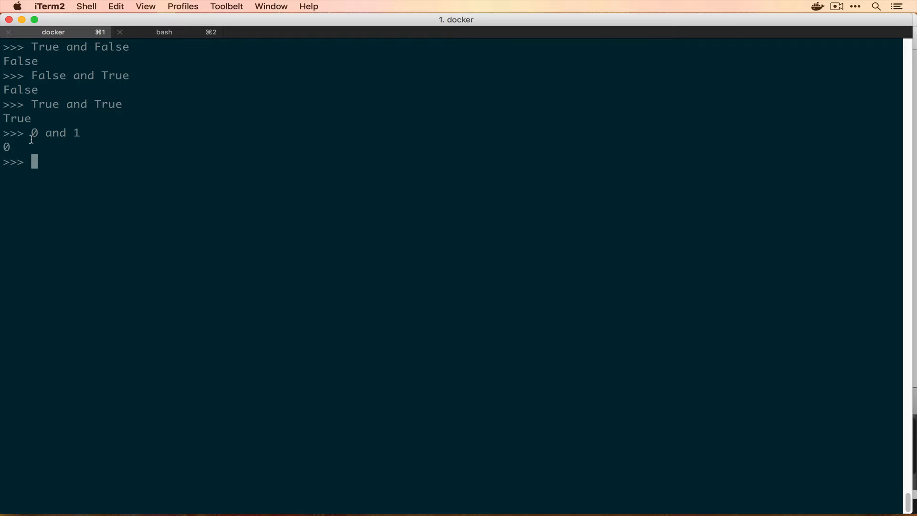
type("1 and 1")
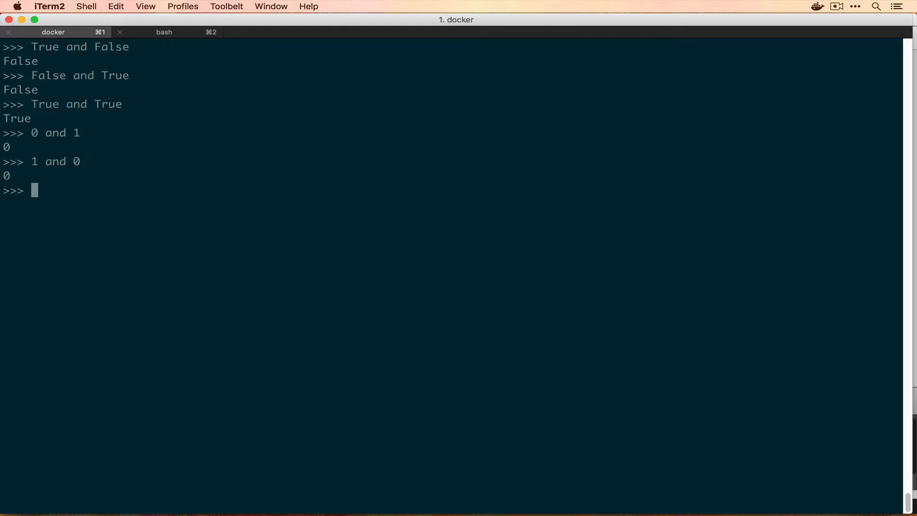
type("1 a")
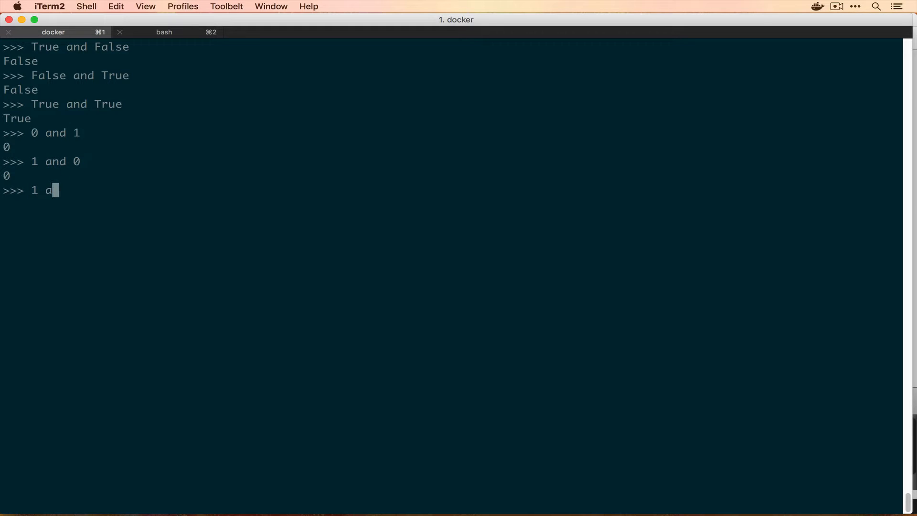
key("enter")
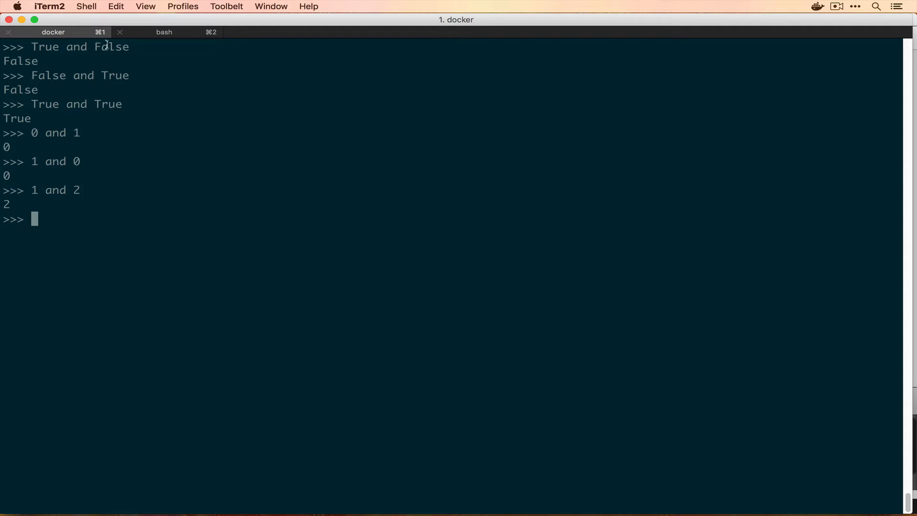
mouse_move(75, 190)
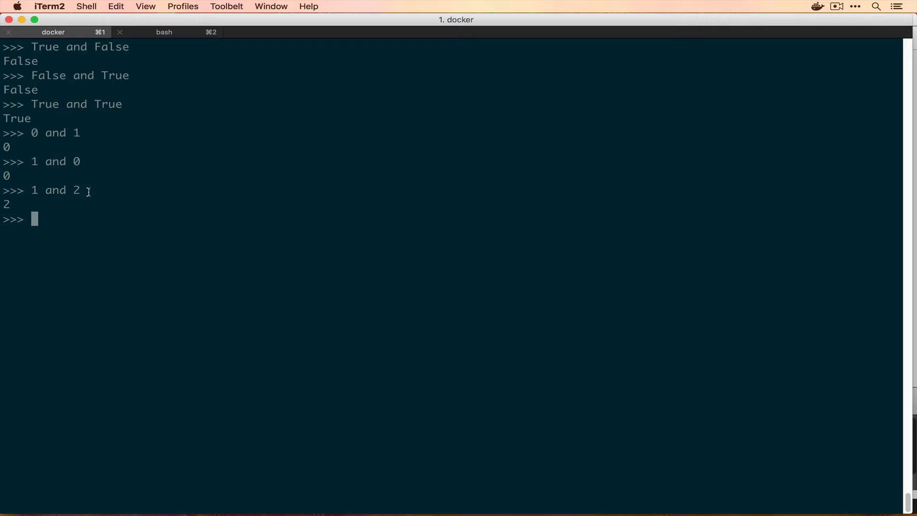
type("bool(")
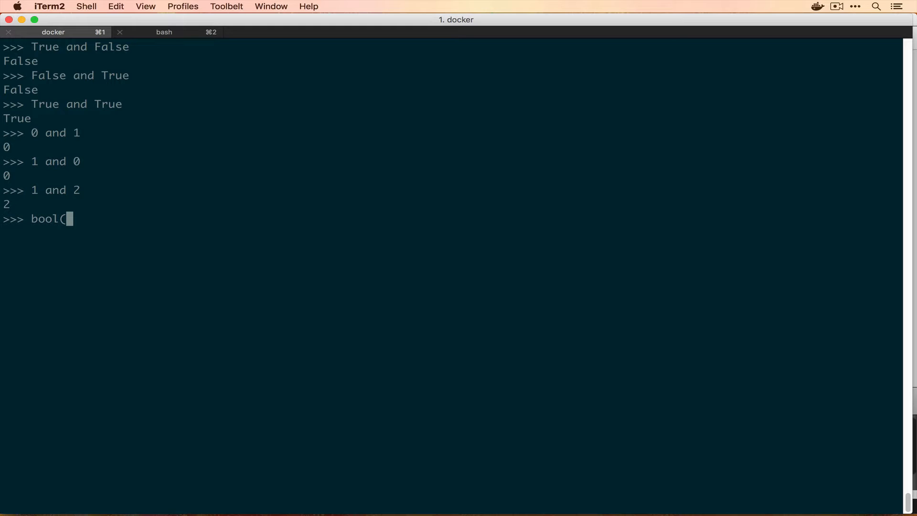
type("\"a\"")
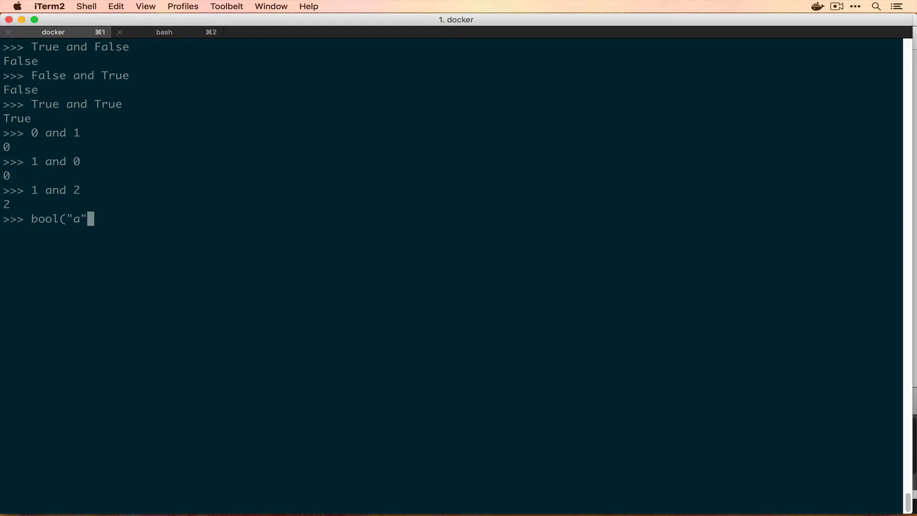
type(")")
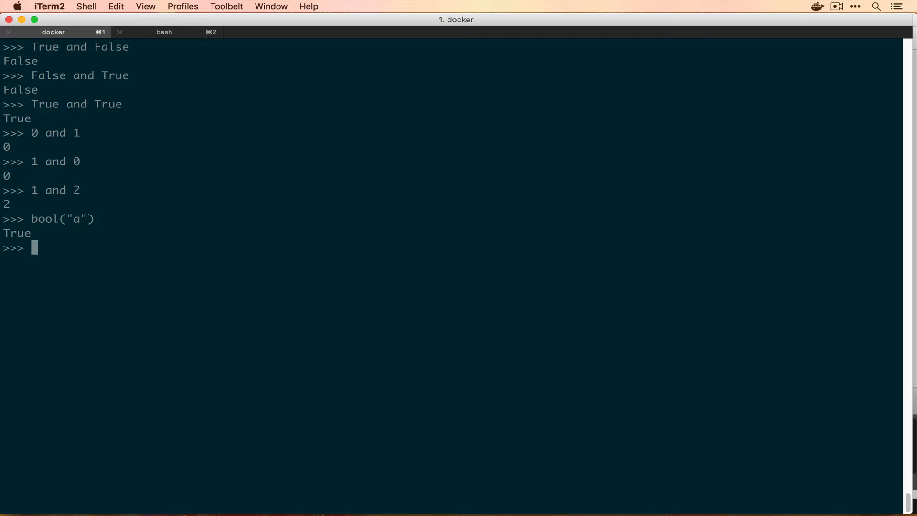
type("bool(\"\")")
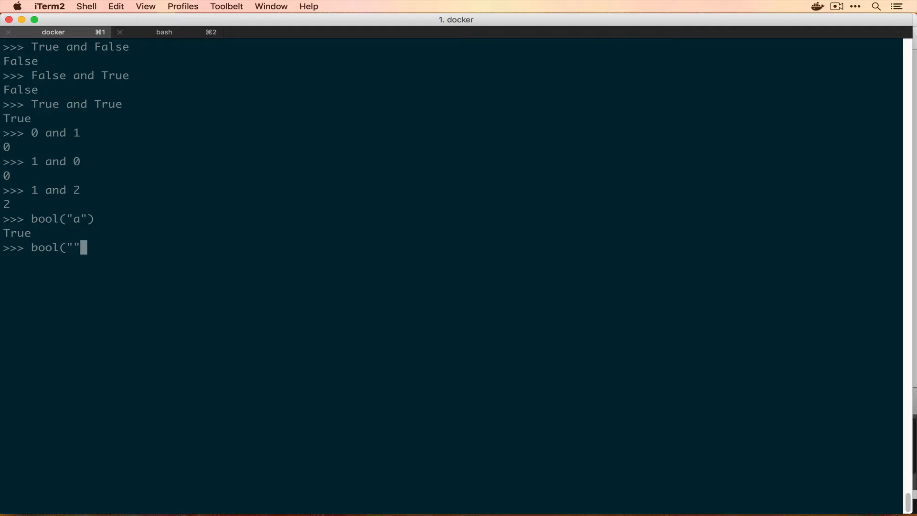
key("enter")
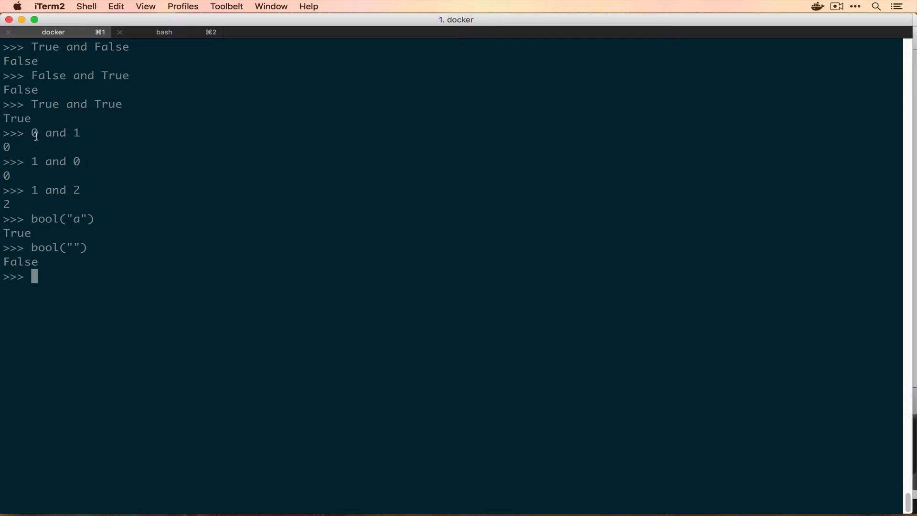
mouse_move(44, 155)
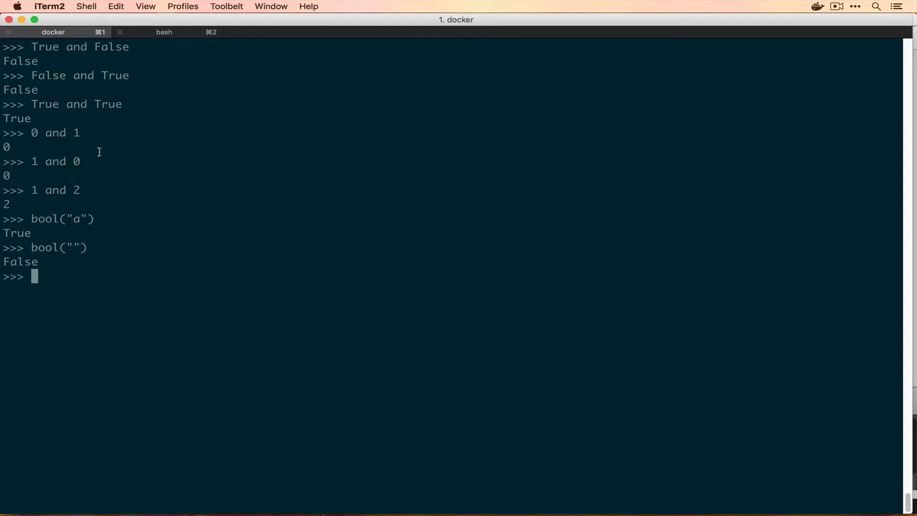
- Evaluate False or True, True or False and False or False
type("False or True")
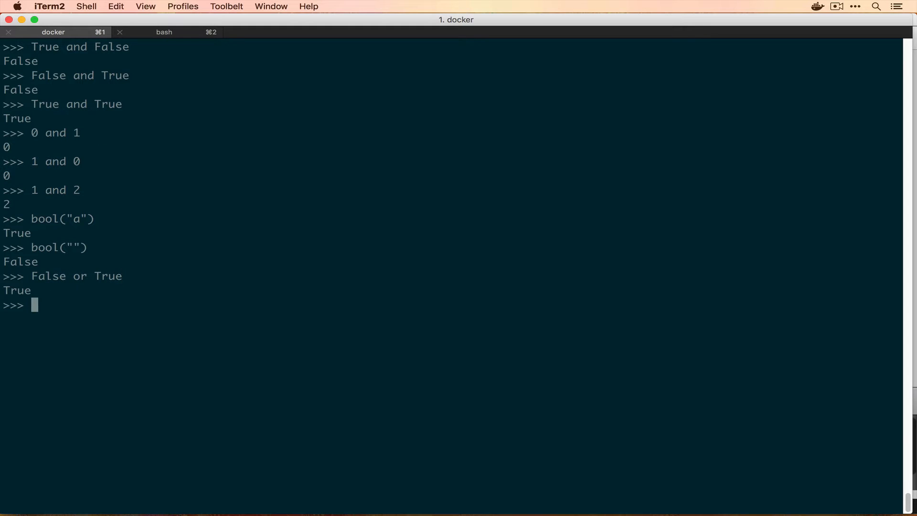
type("True or")
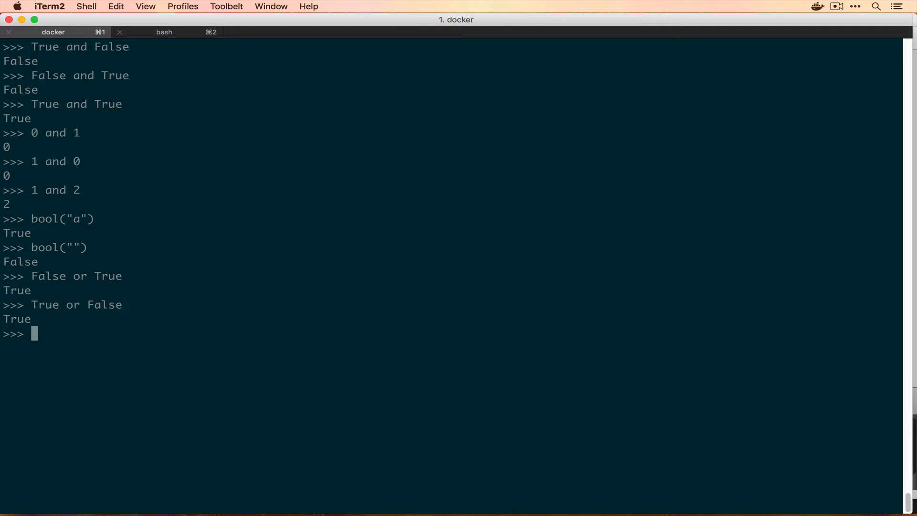
type("False")
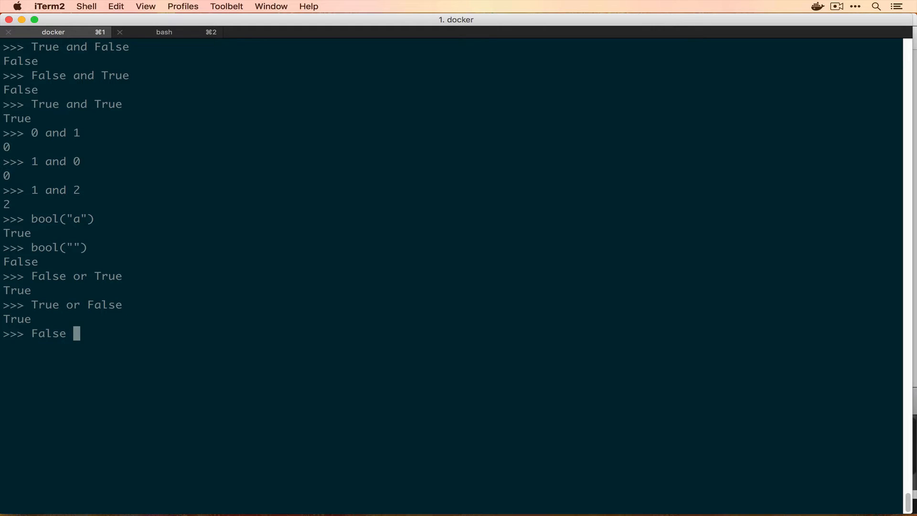
key("Return")
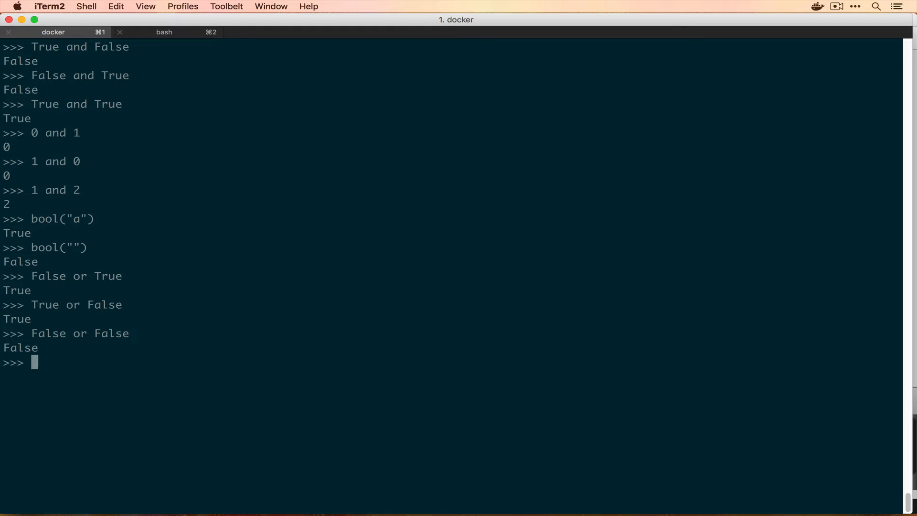
mouse_move(42, 84)
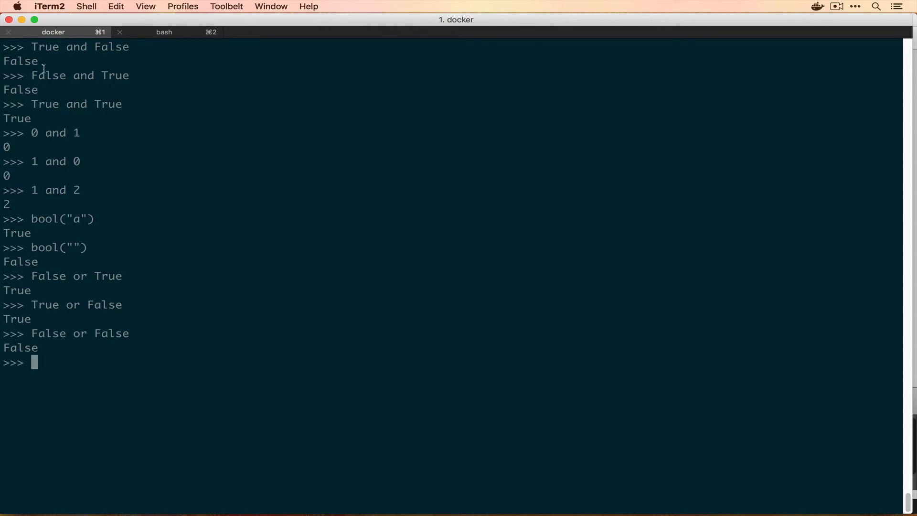
mouse_move(116, 75)
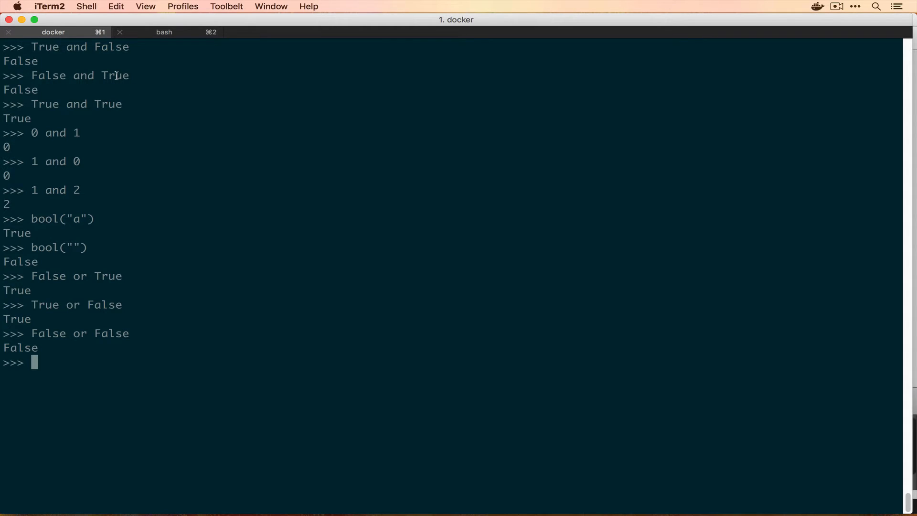
mouse_move(52, 279)
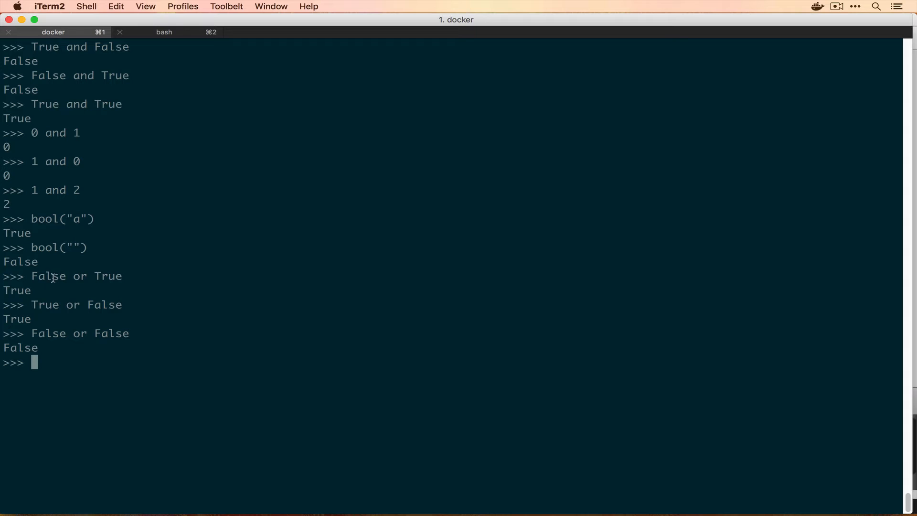
mouse_move(106, 300)
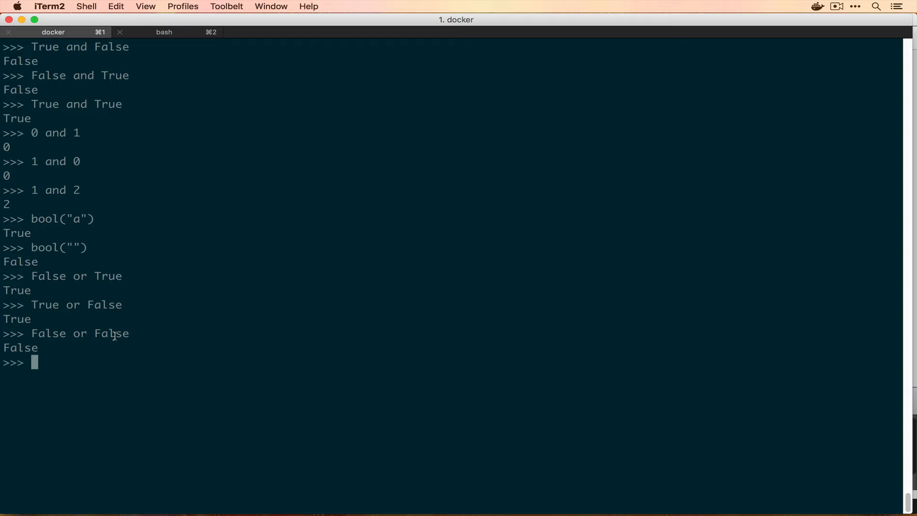
- Evaluate 1 and 0, 1 or 0, 0 or 1, and 0 or False
type("1 and")
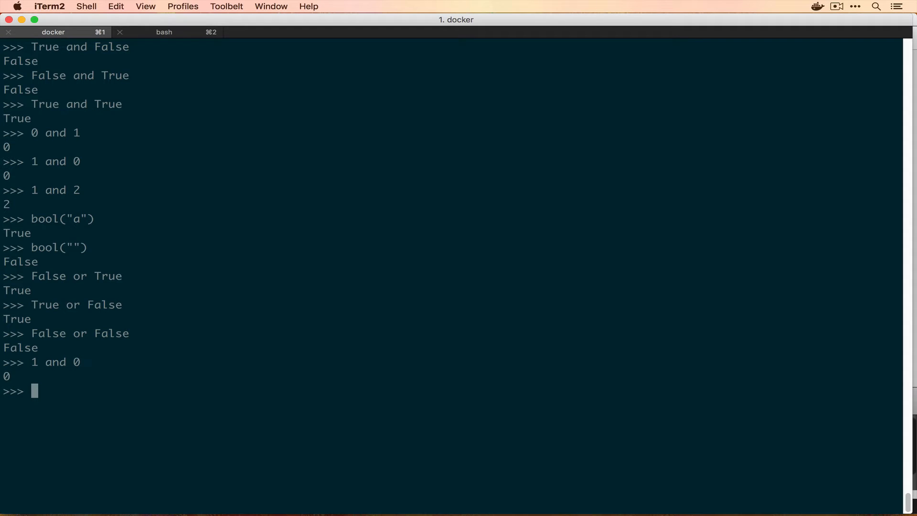
type("0 a")
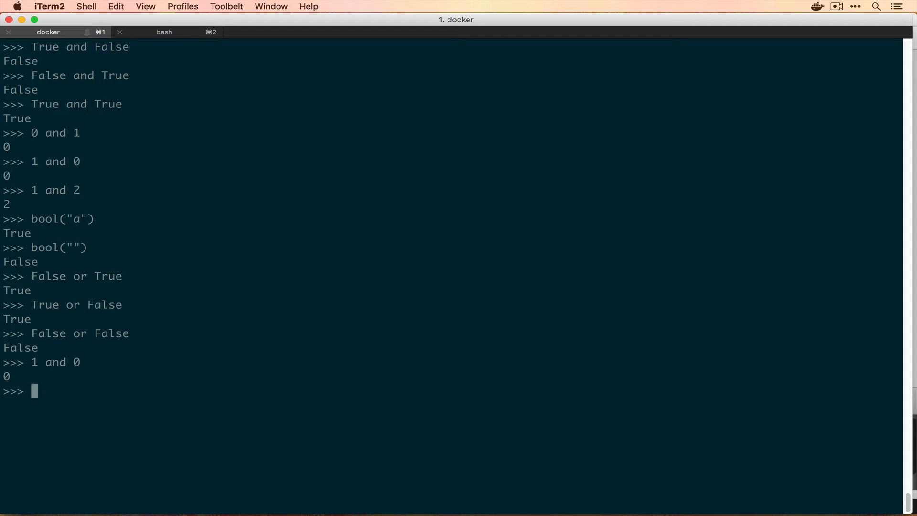
type("1 or 0")
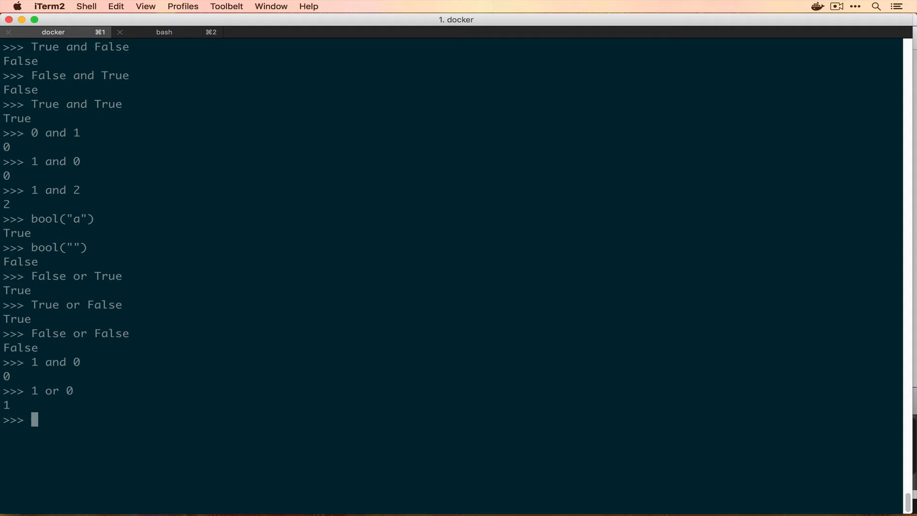
type("0 or 1")
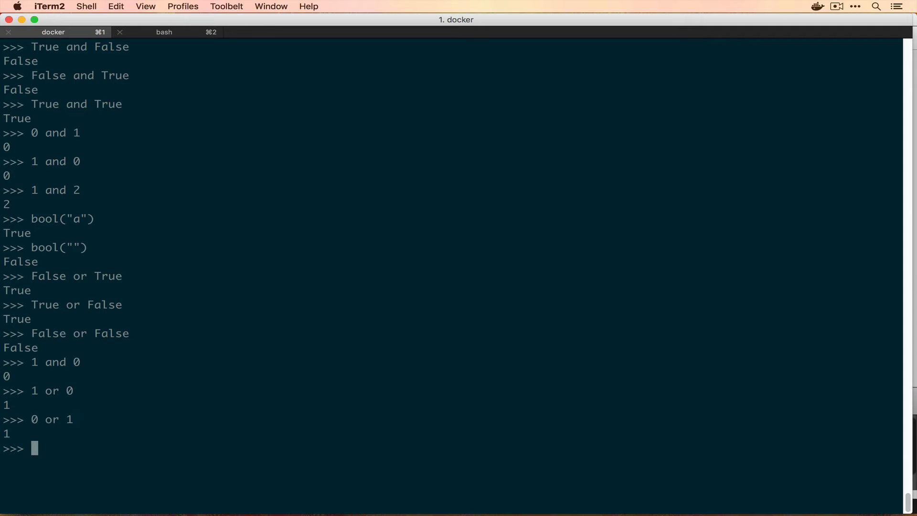
type("0 or False")
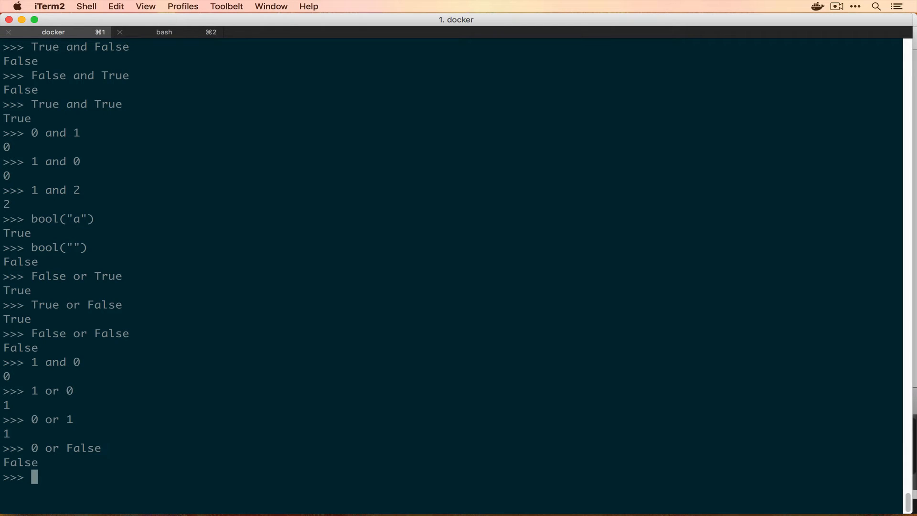
type("not")
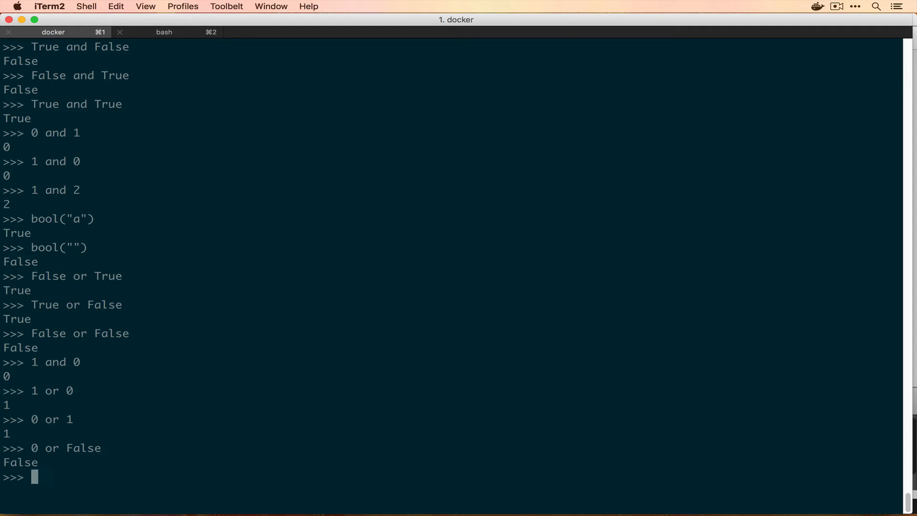
type("not")
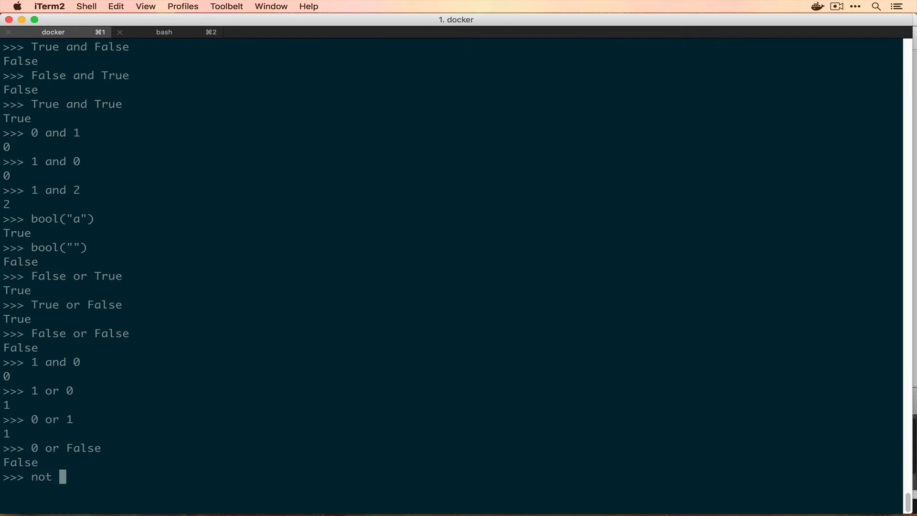
- Negate False, True and the string "a" with not, getting True, False, False
type("False")
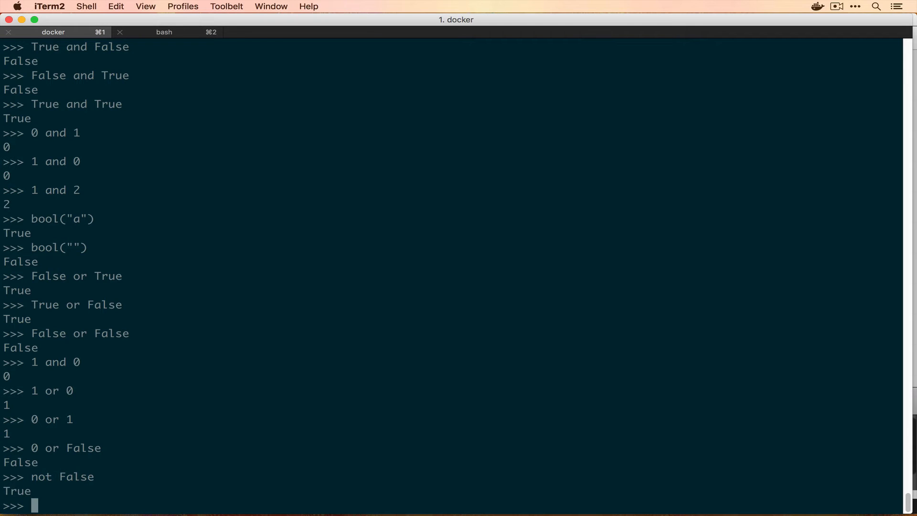
type("not True")
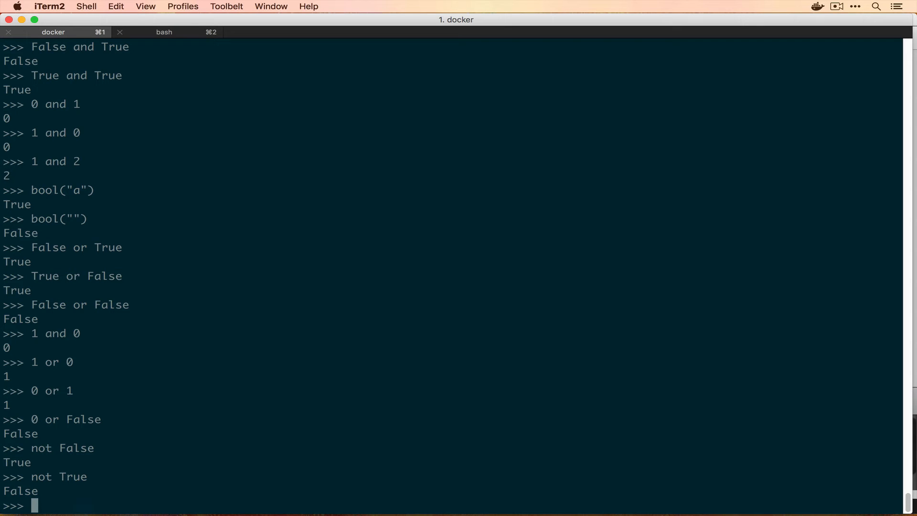
type("not")
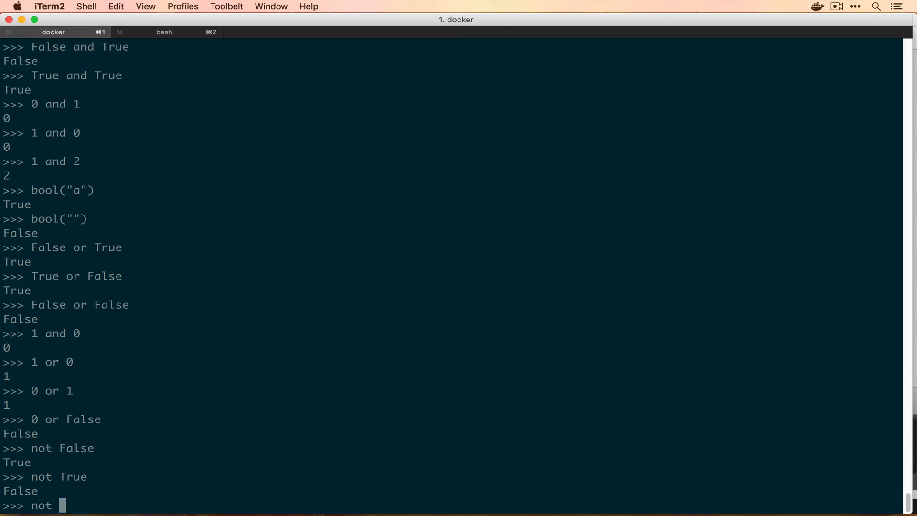
type("\"a\"")
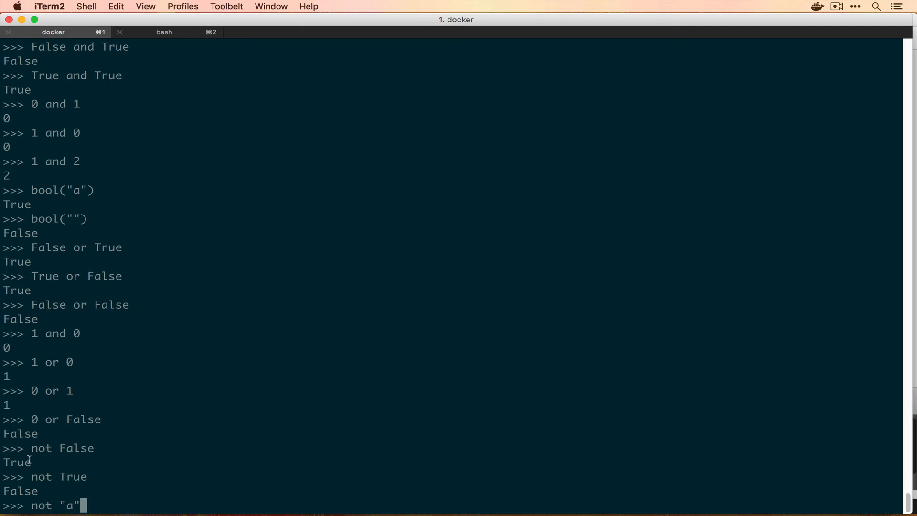
mouse_move(183, 464)
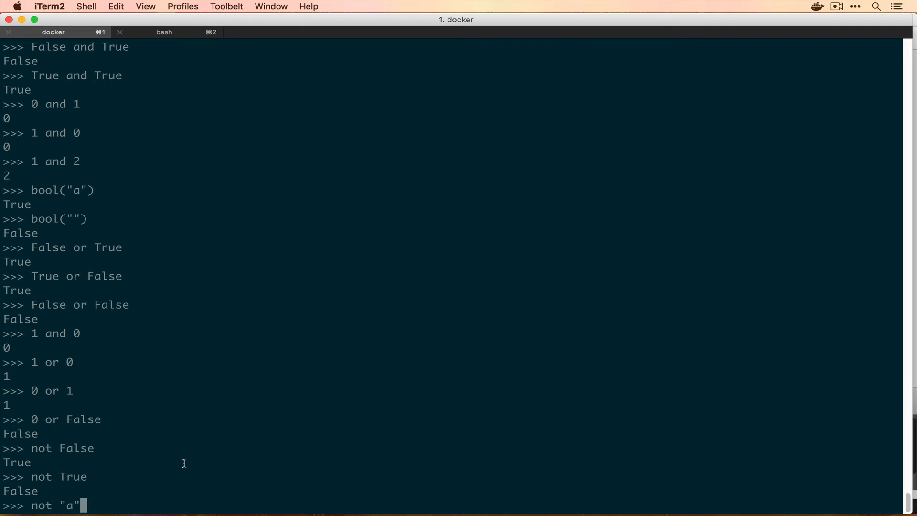
key("enter")
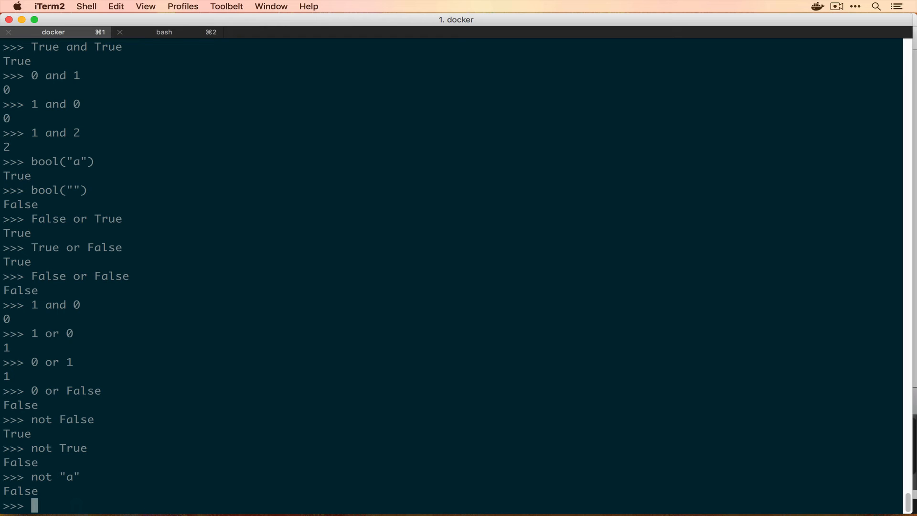
mouse_move(38, 197)
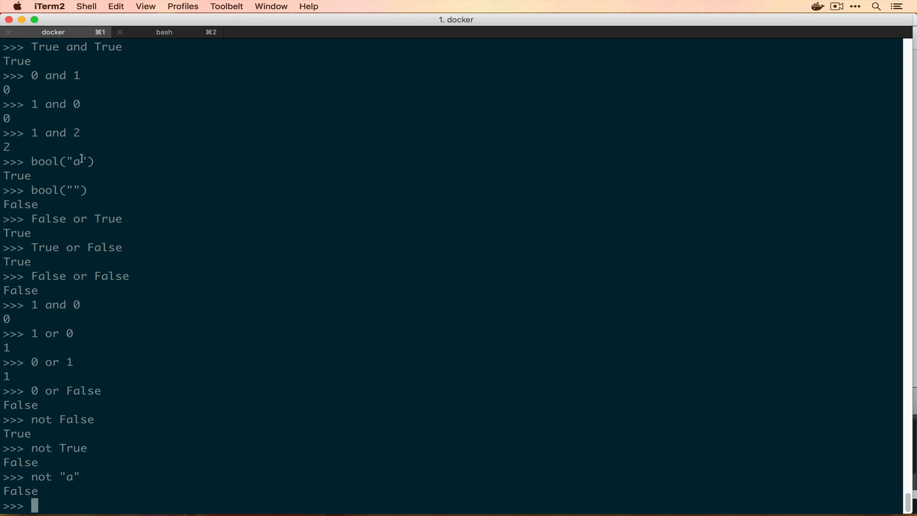
mouse_move(119, 237)
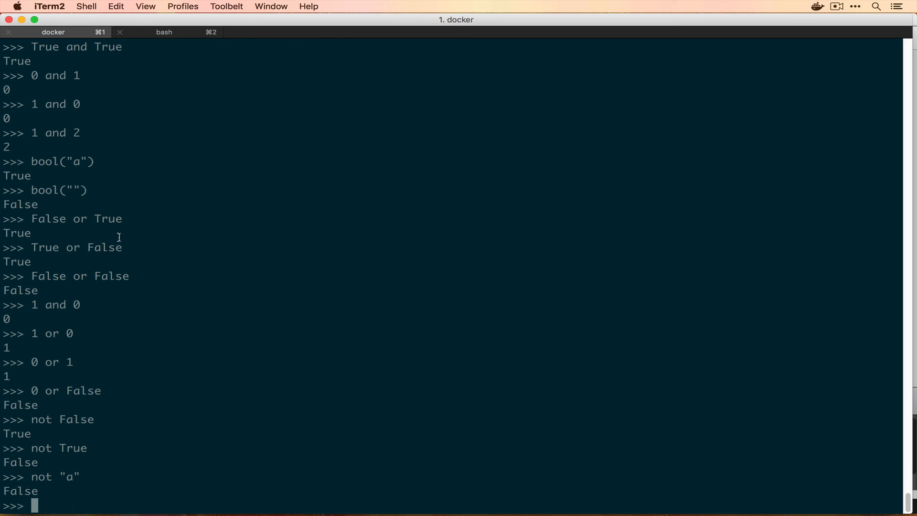